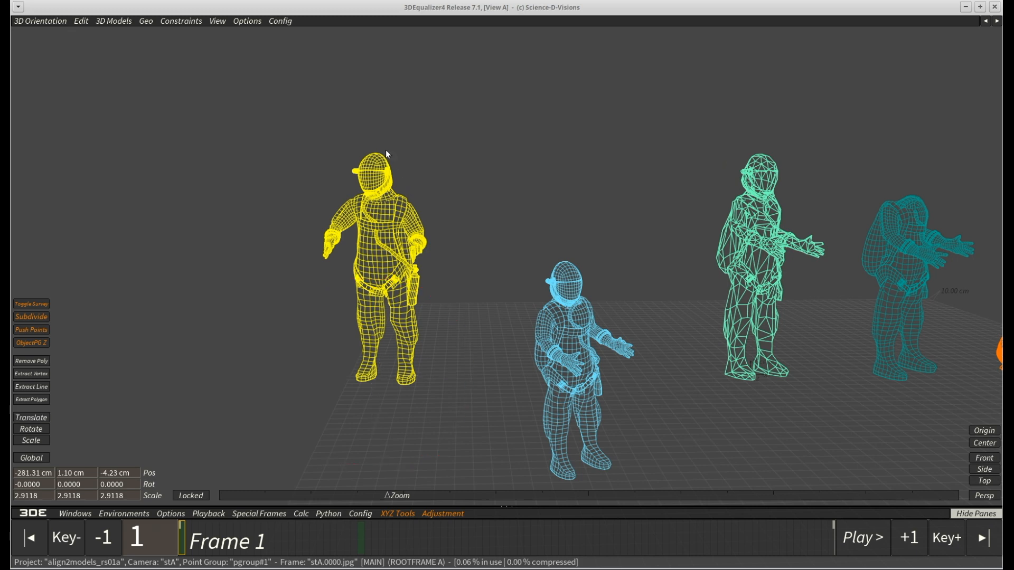
- Add the blue astronaut to the selection and bring up the 3D Models menu
click(572, 398)
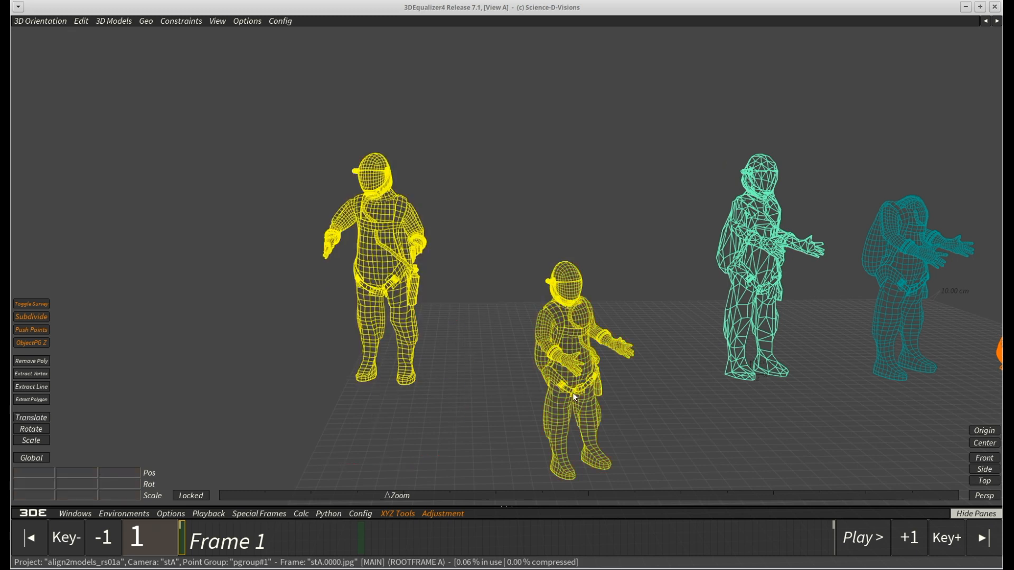
mouse_move(110, 48)
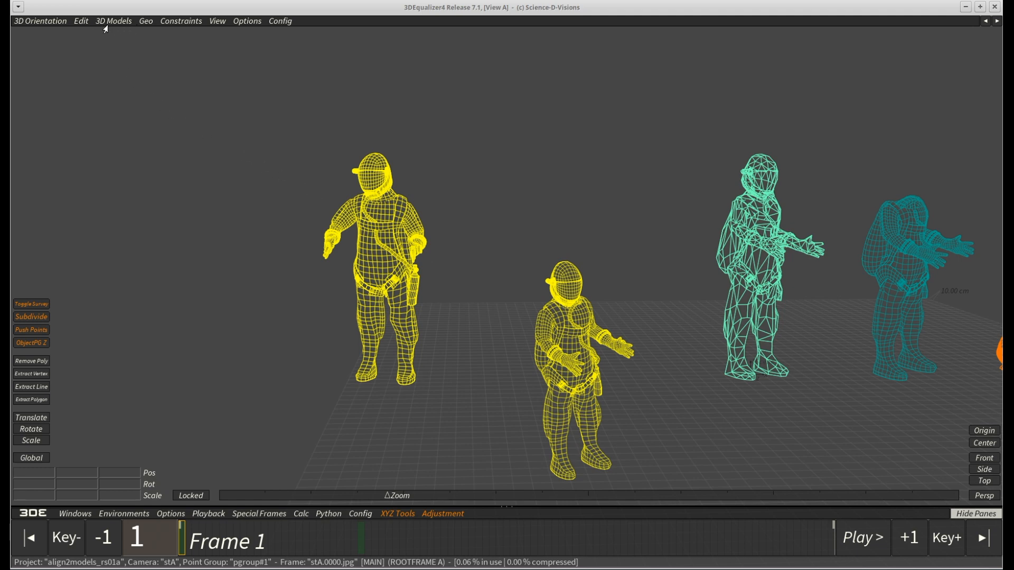
click(113, 21)
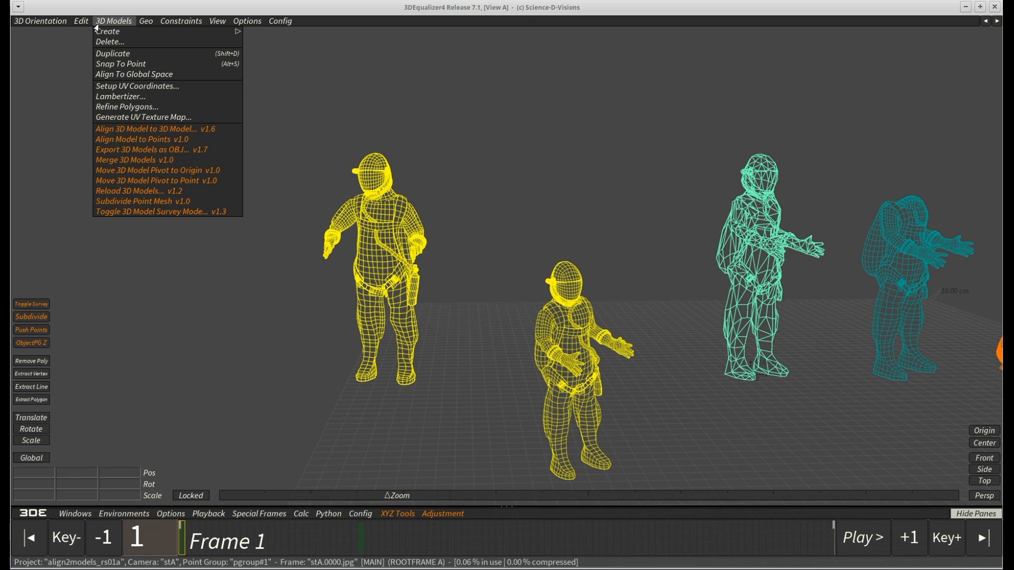
mouse_move(212, 134)
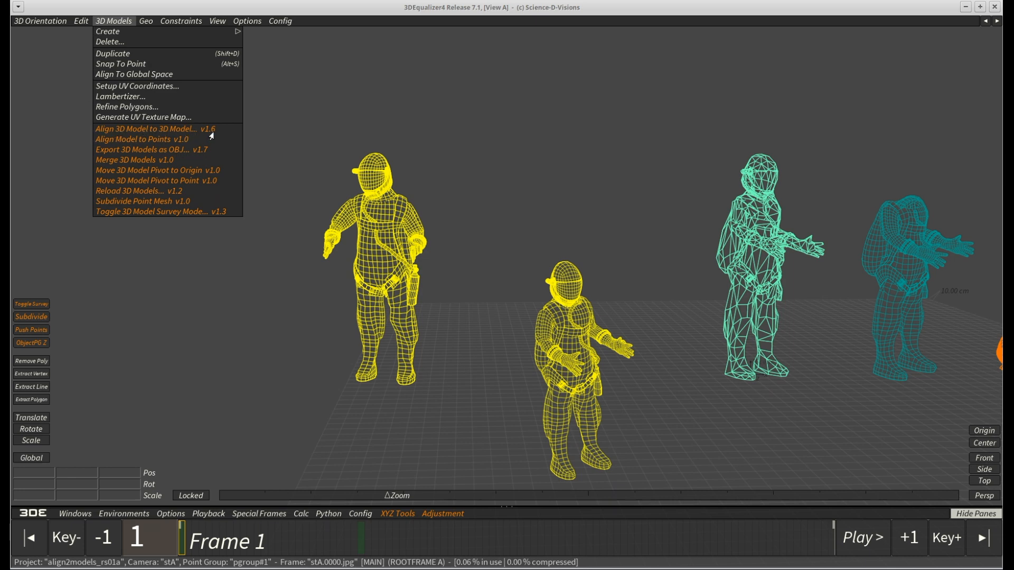
mouse_move(155, 129)
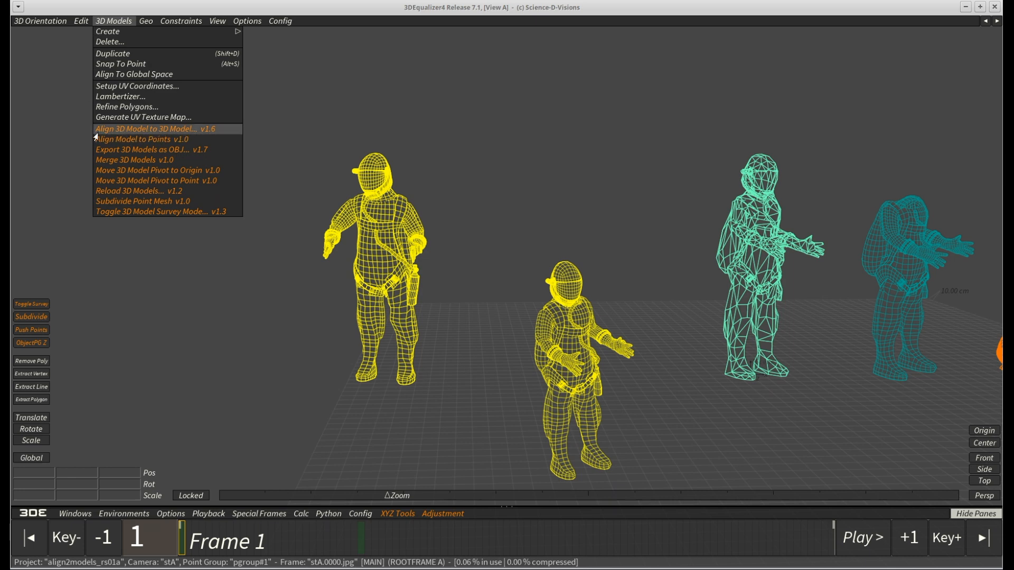
- Run Align 3D Model to 3D Model with astroman blue onto astroman red, scaling off, deviation 0.000014 cm
click(155, 128)
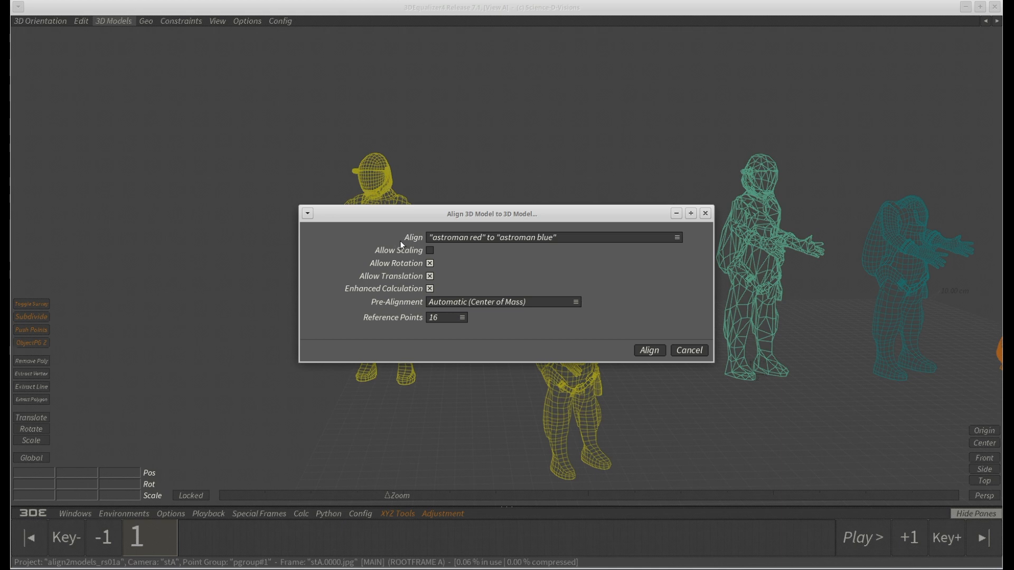
mouse_move(401, 246)
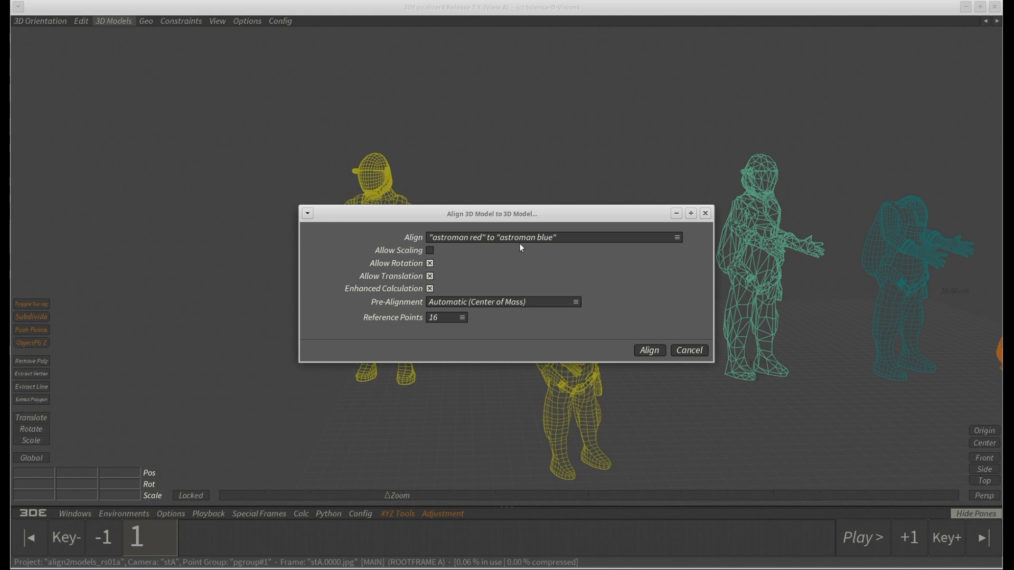
mouse_move(446, 246)
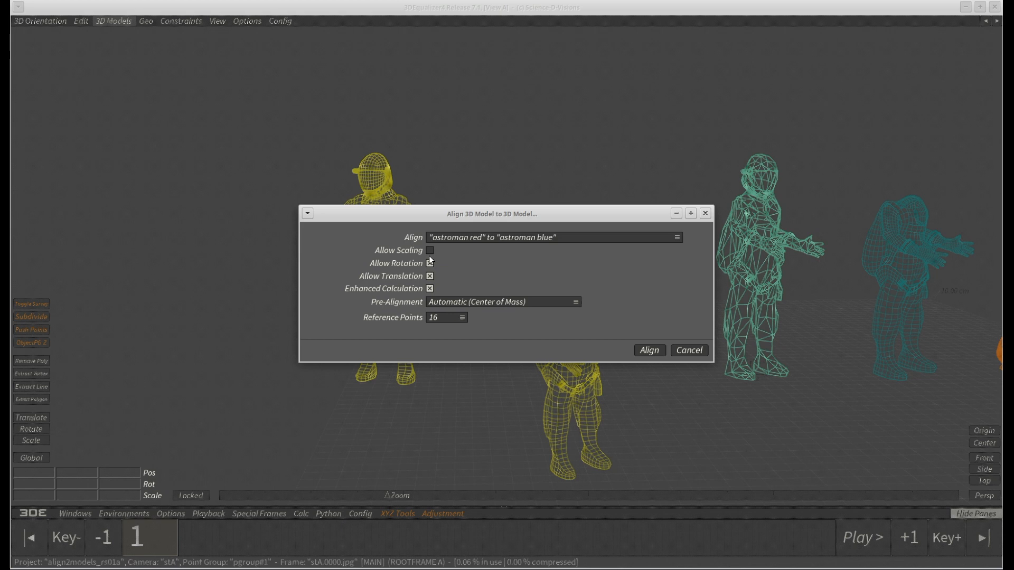
click(430, 263)
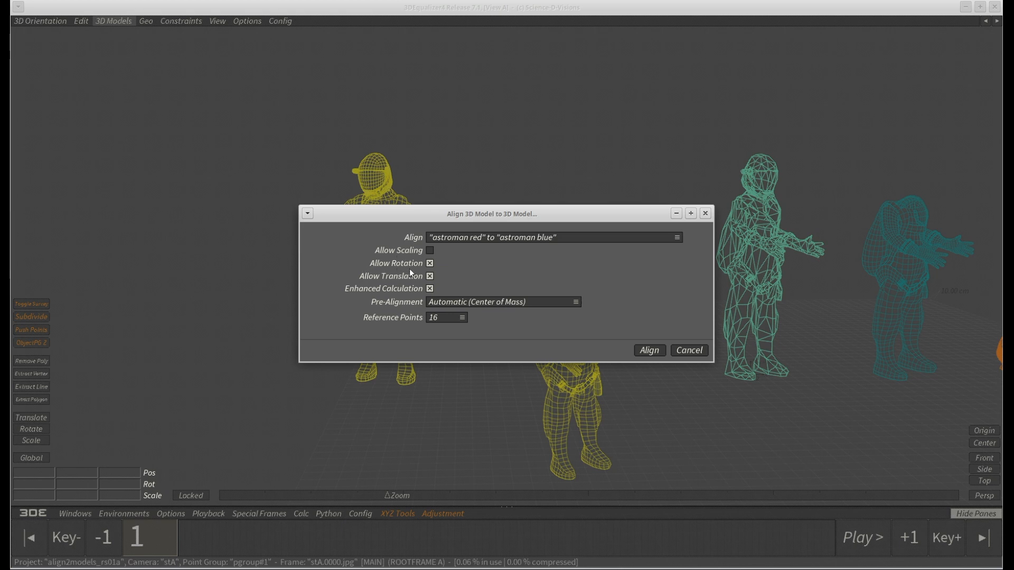
click(430, 276)
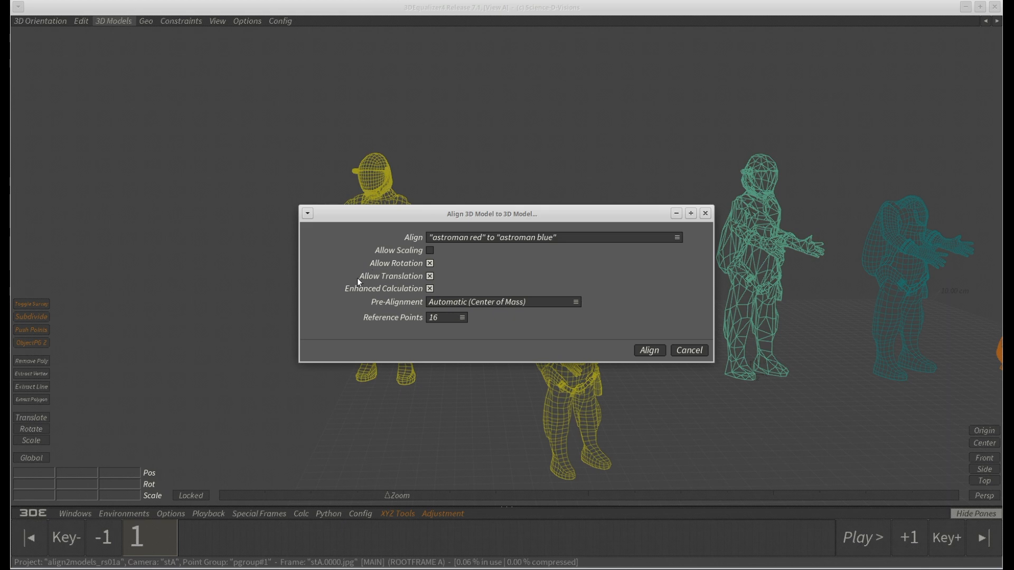
click(430, 289)
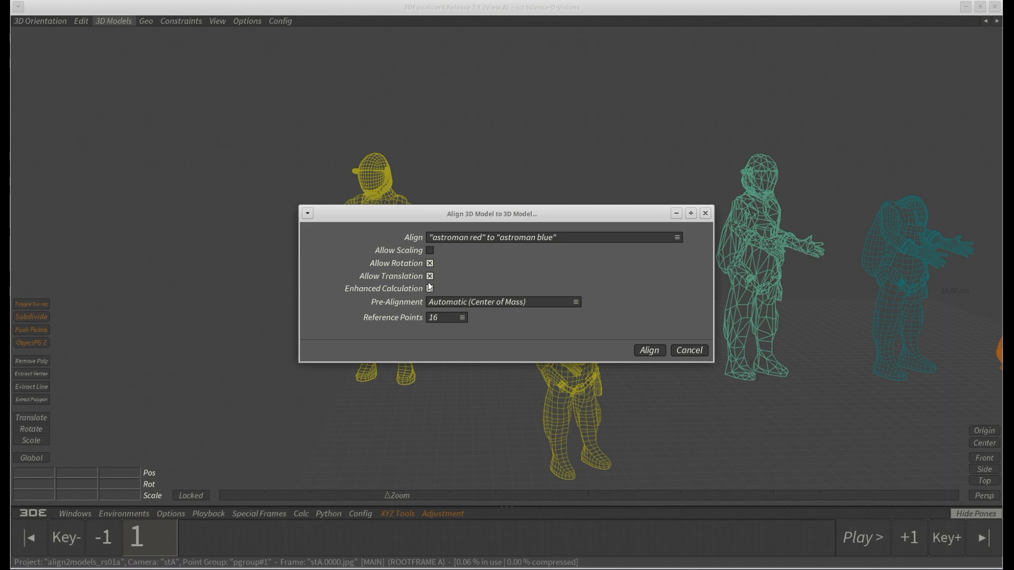
click(430, 289)
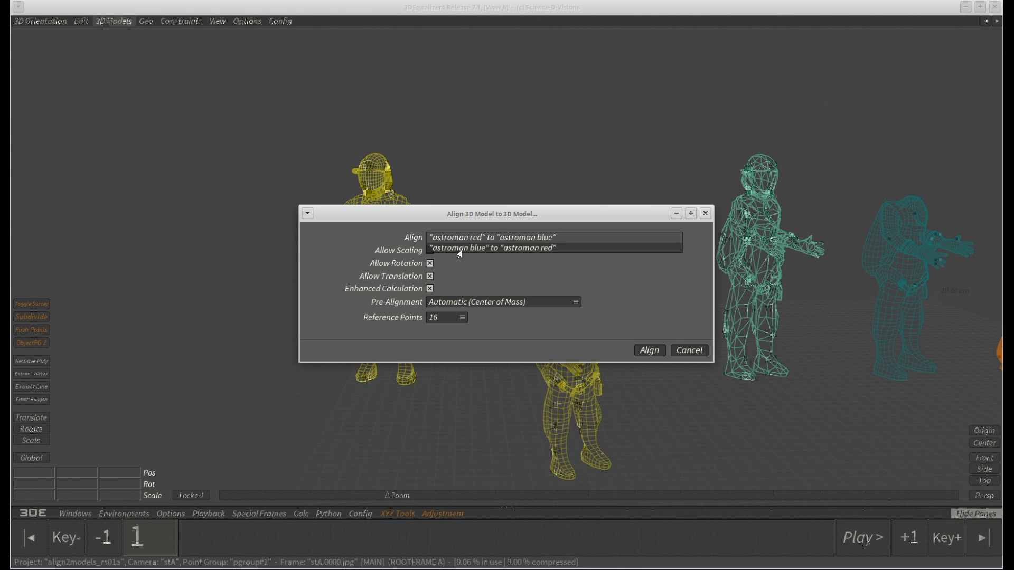
click(493, 247)
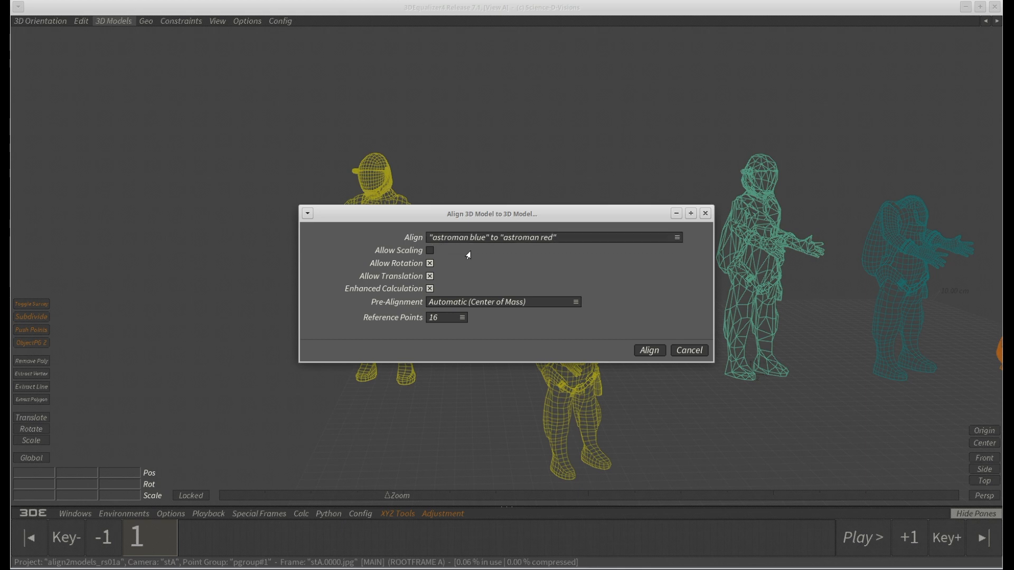
click(648, 350)
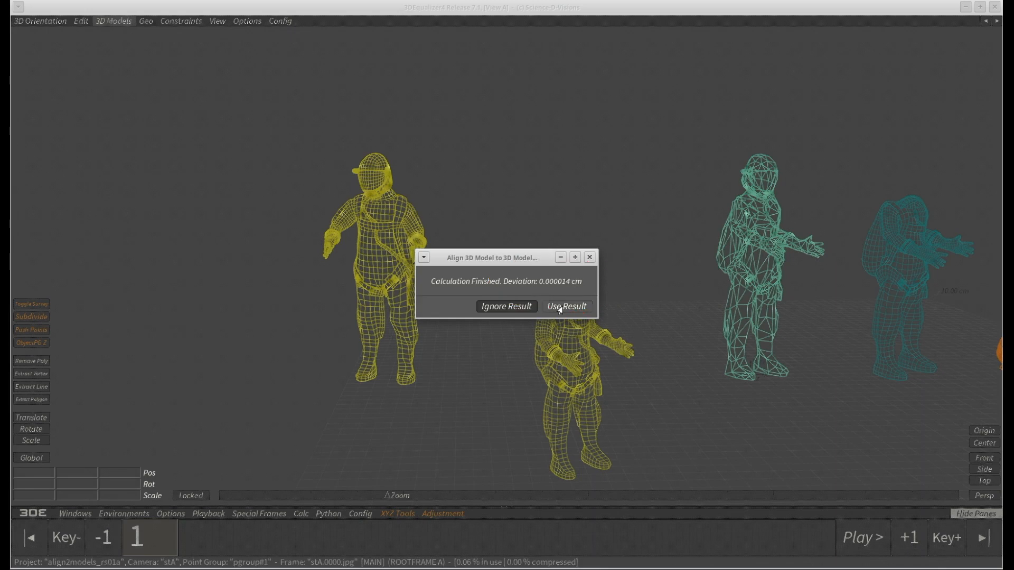
- Use the calculated result so the blue astronaut sits exactly over the red one
click(564, 306)
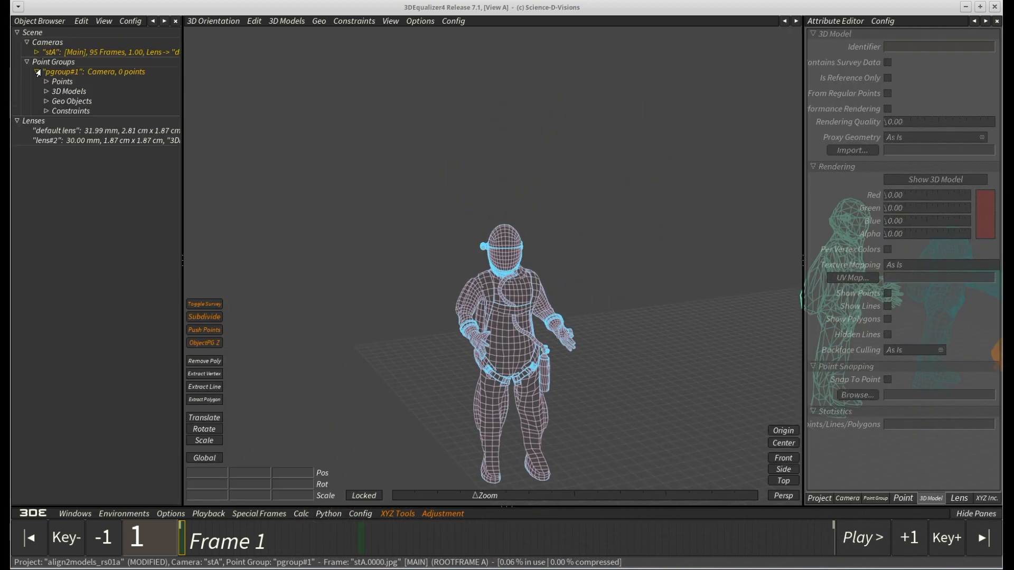
click(89, 111)
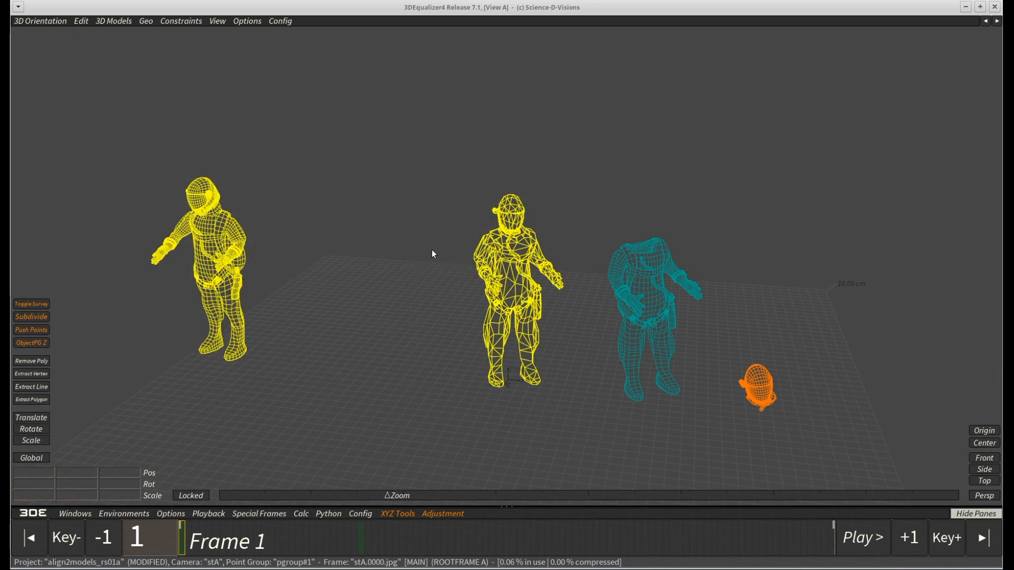
- Run the astroman lowpoly to astroman red alignment, reaching 0.269980 cm deviation
click(113, 20)
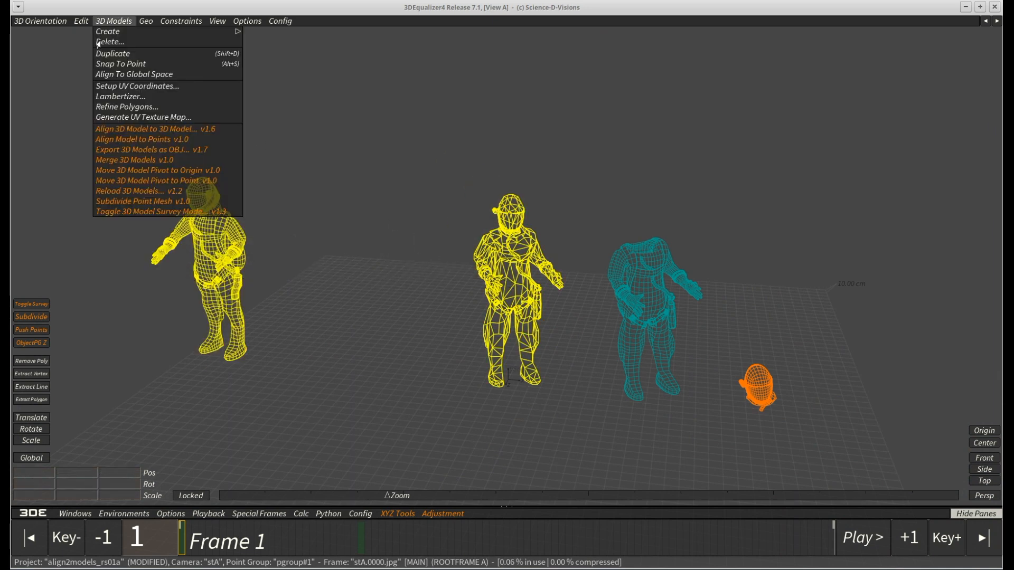
click(152, 129)
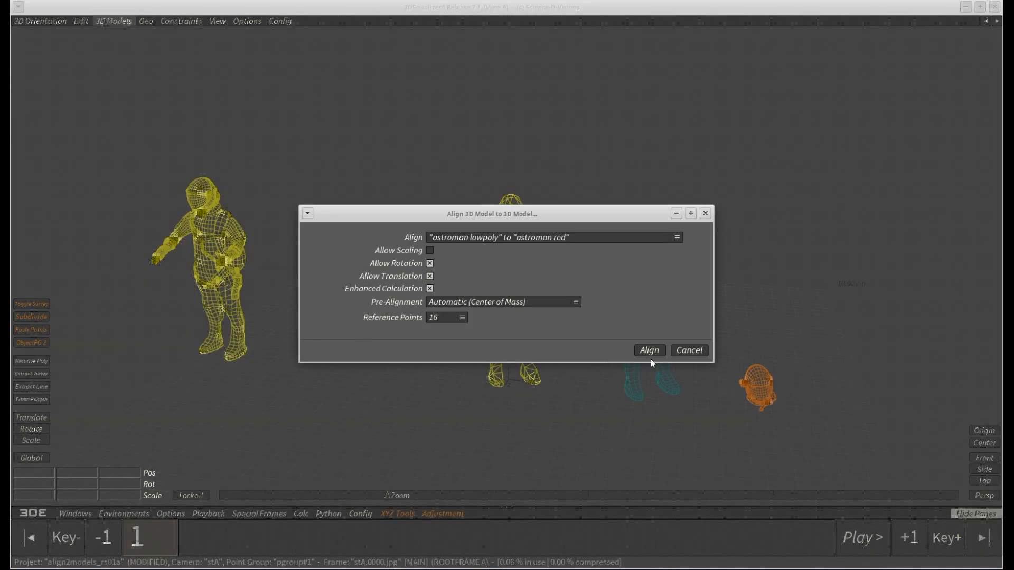
click(649, 349)
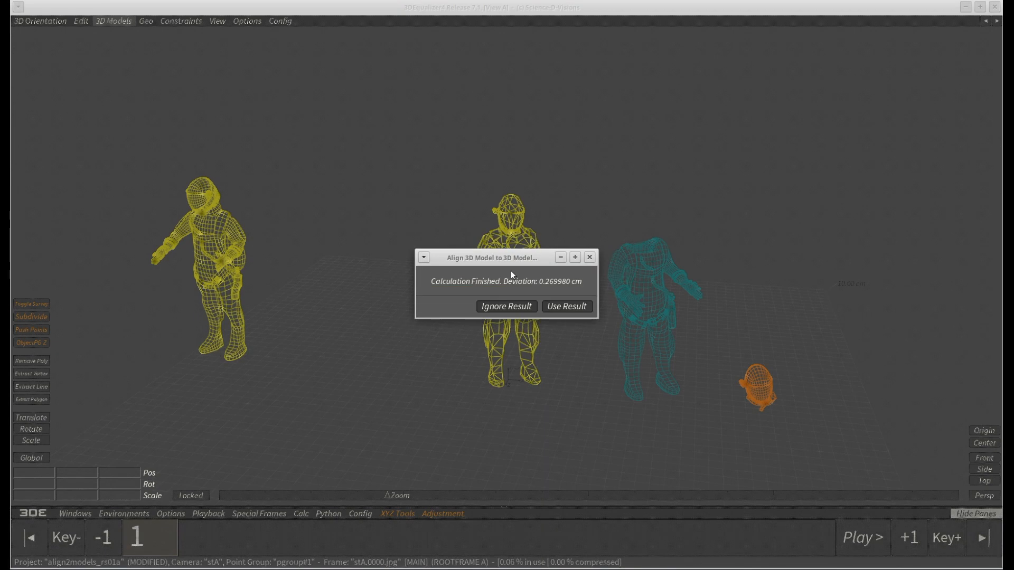
mouse_move(554, 298)
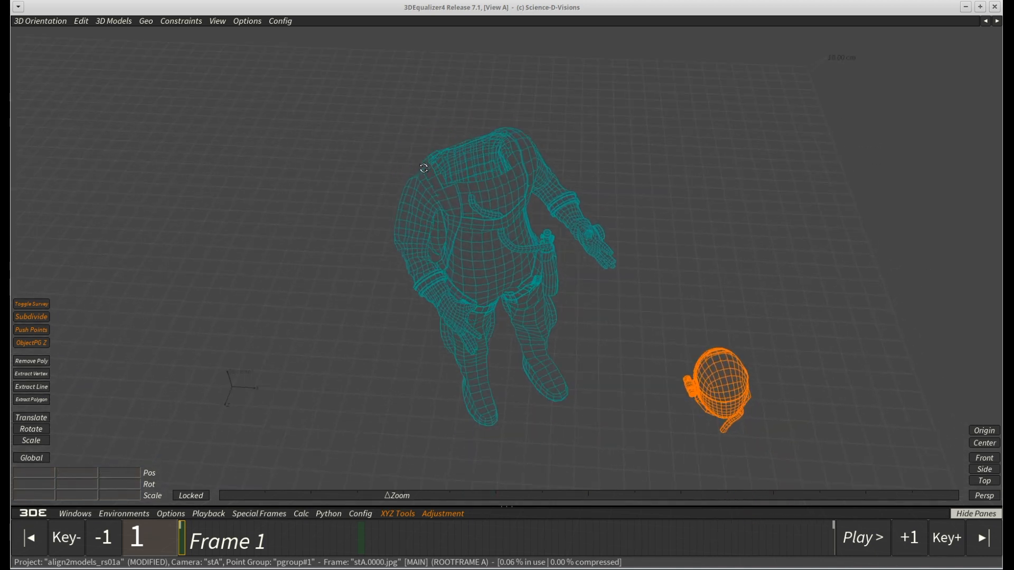
- Align astro body onto astroman red at 0.000007 cm deviation and keep the result
drag(423, 168, 523, 269)
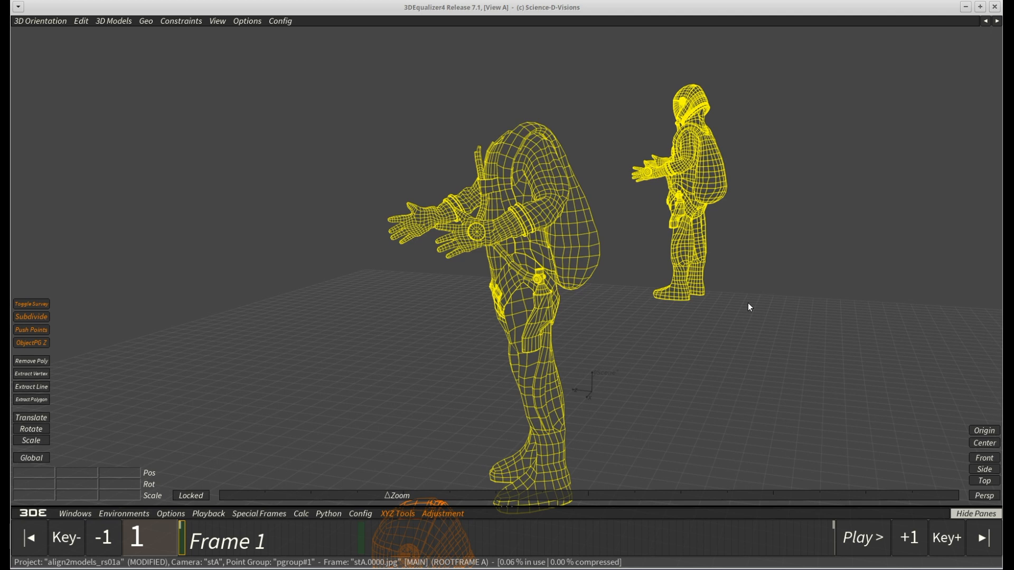
mouse_move(120, 29)
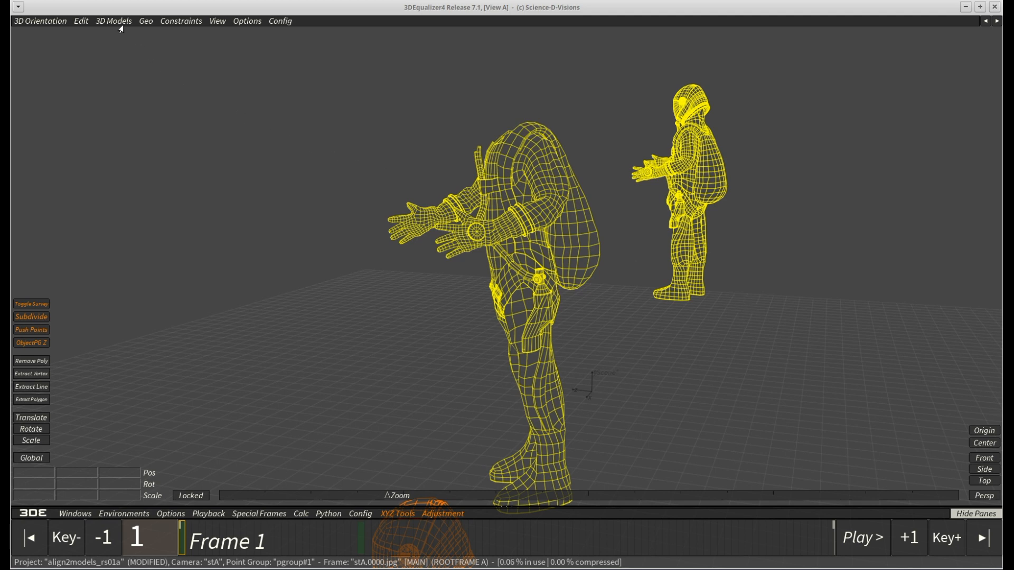
click(113, 22)
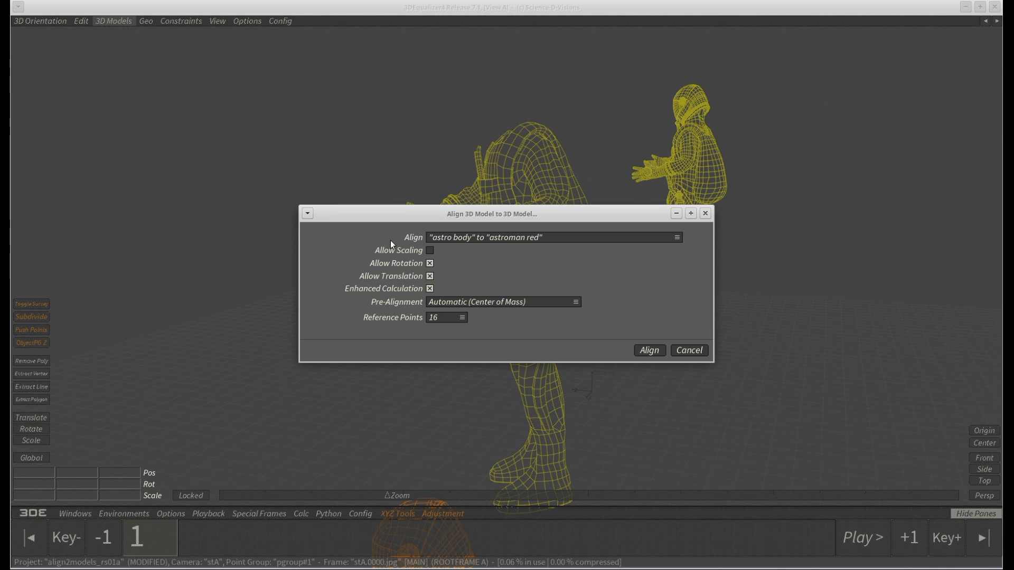
mouse_move(517, 264)
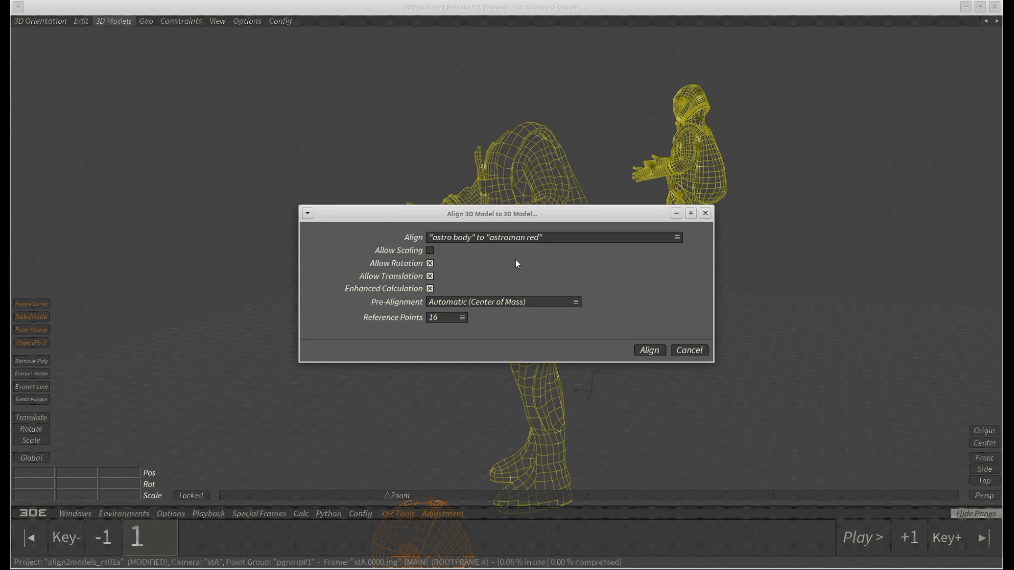
click(648, 349)
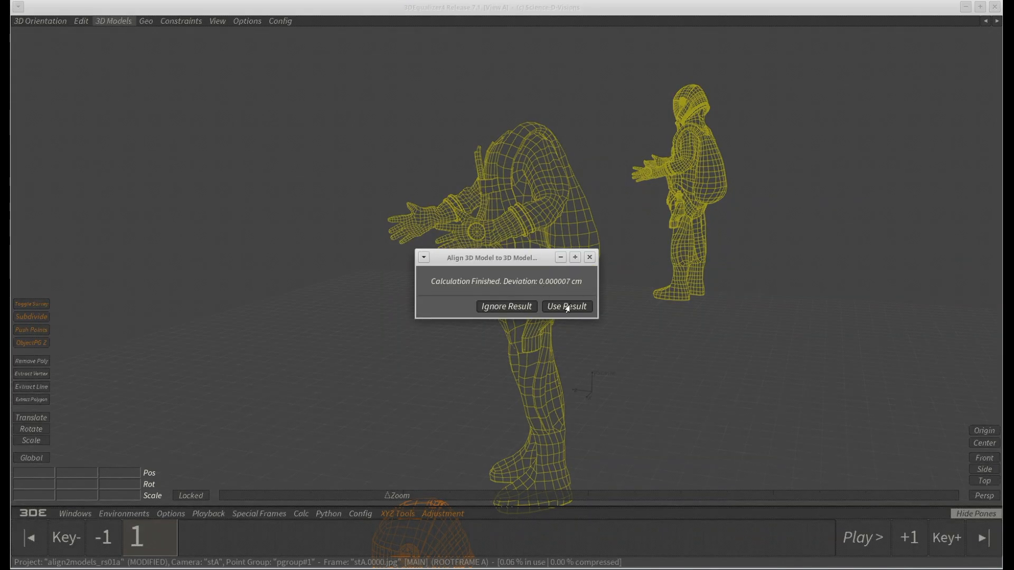
click(565, 307)
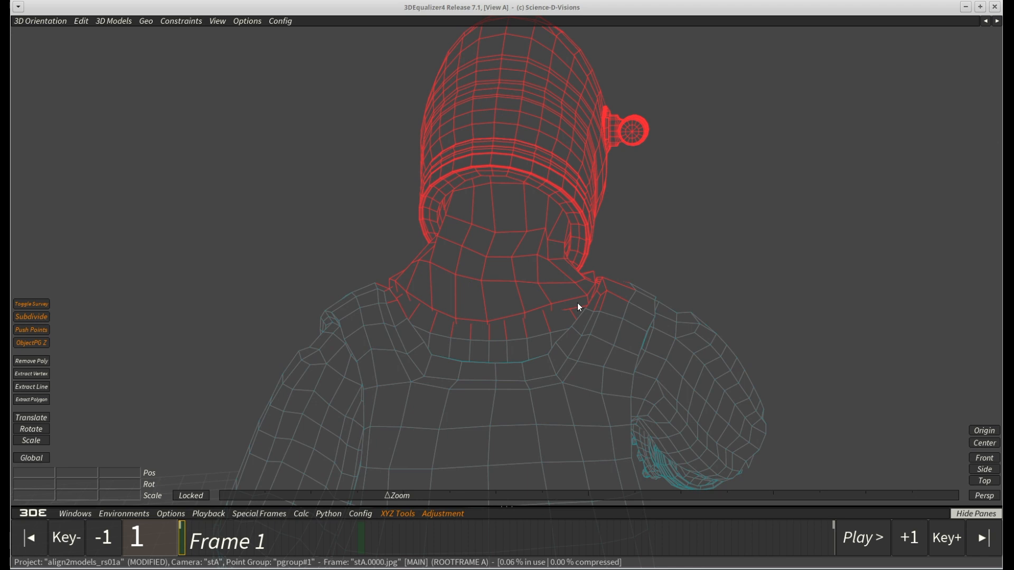
mouse_move(418, 335)
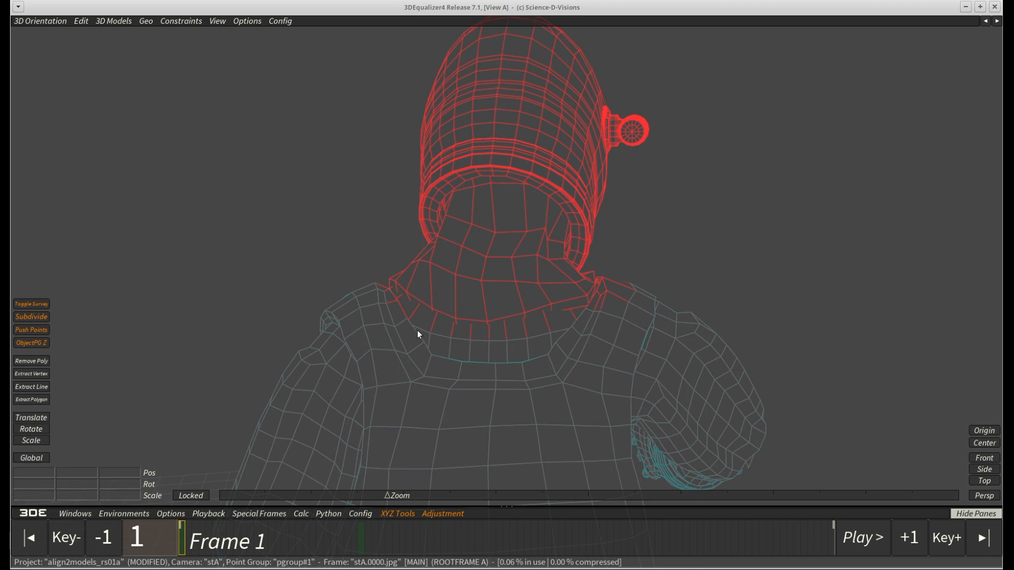
- Enlarge the 3D view and select the astro head helmet with astroman red as the next pair
drag(417, 334, 542, 359)
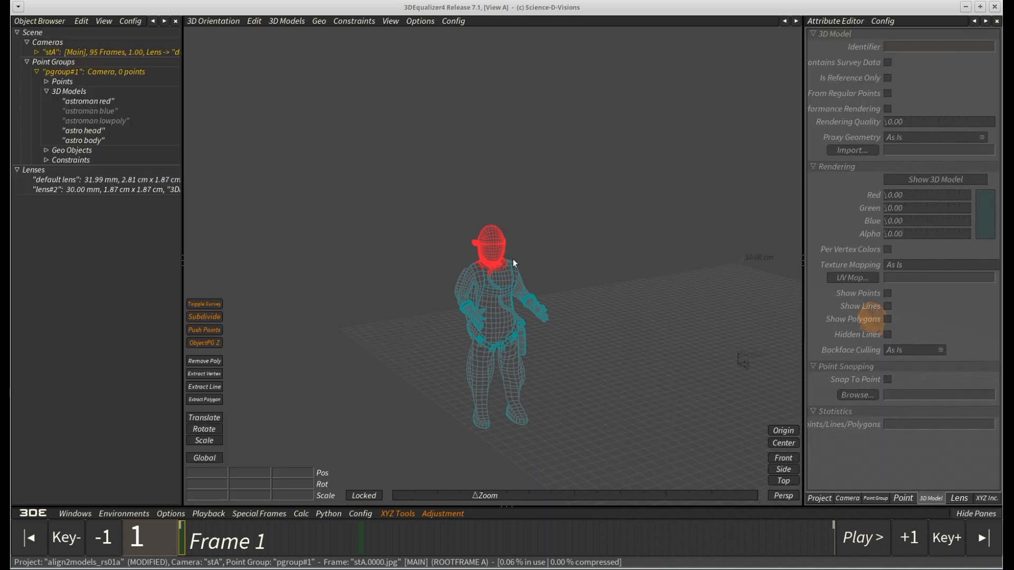
click(84, 140)
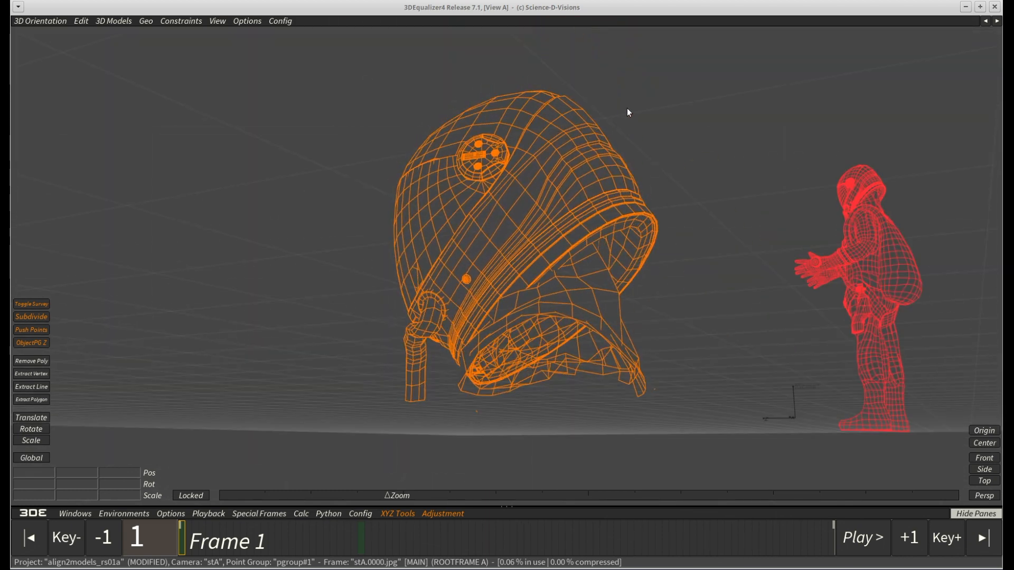
mouse_move(793, 191)
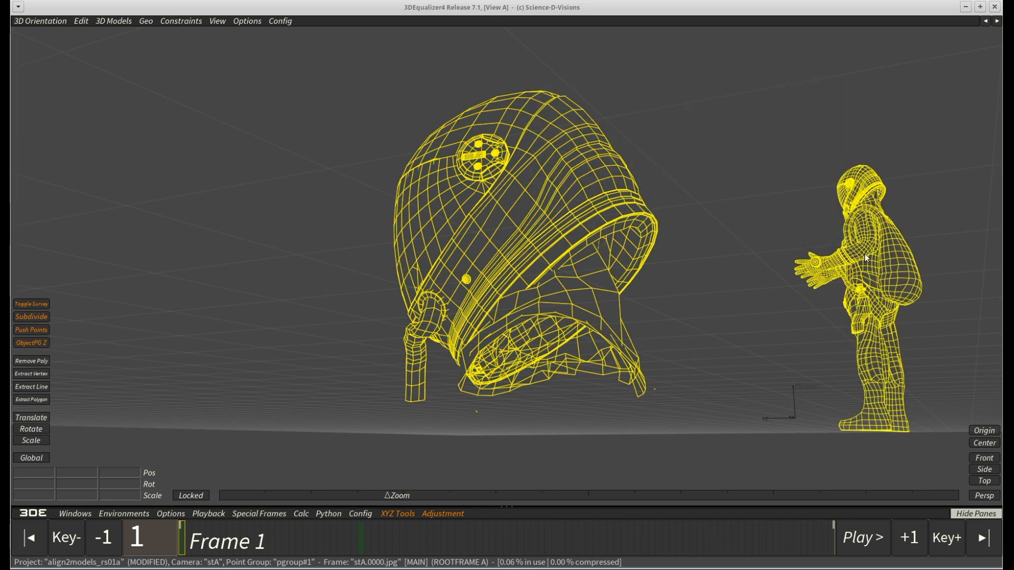
mouse_move(216, 50)
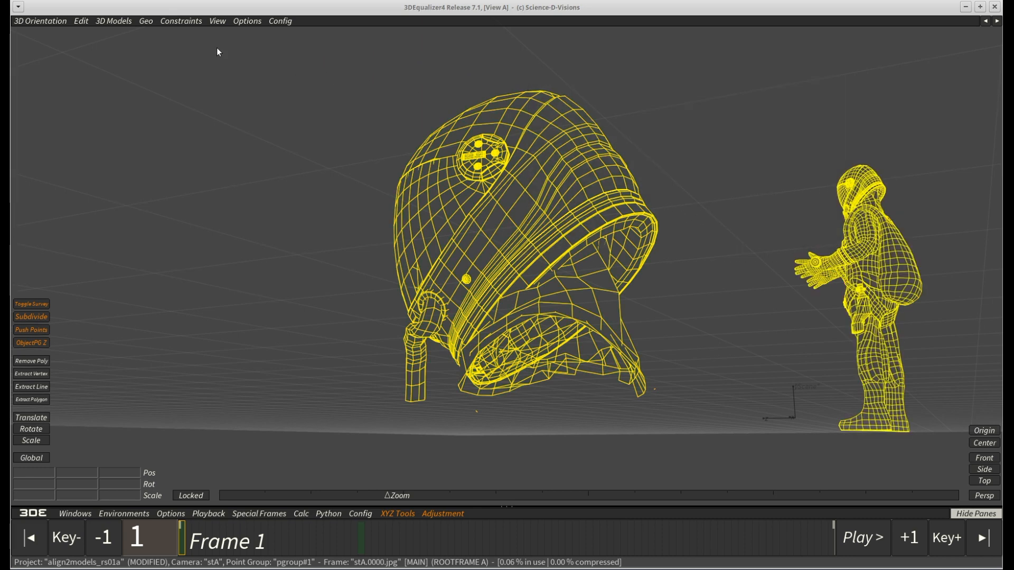
- Align astro head onto astroman red with Automatic (Center of Mass) pre-alignment, 2.507380 cm, and keep it
click(113, 21)
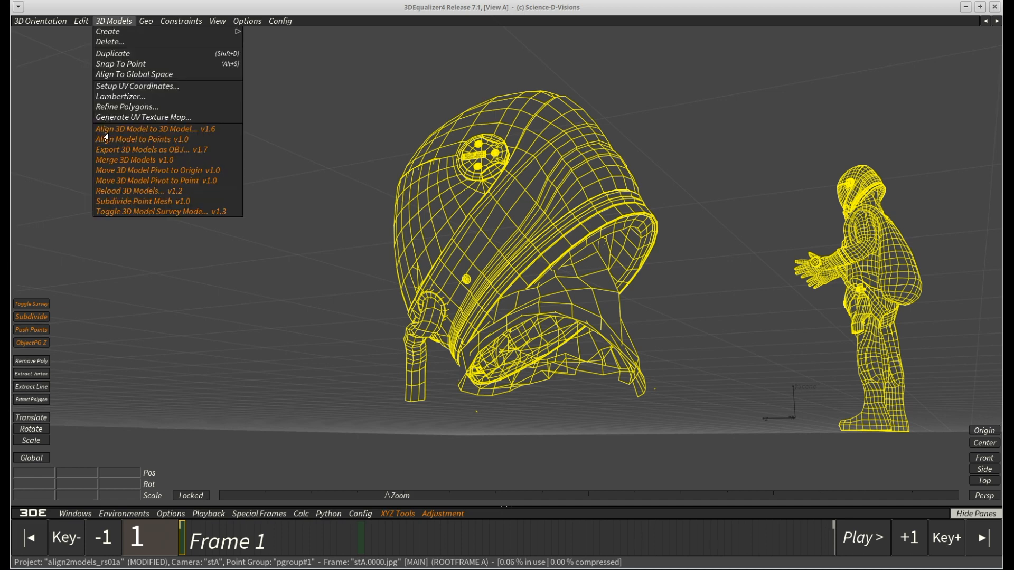
click(155, 129)
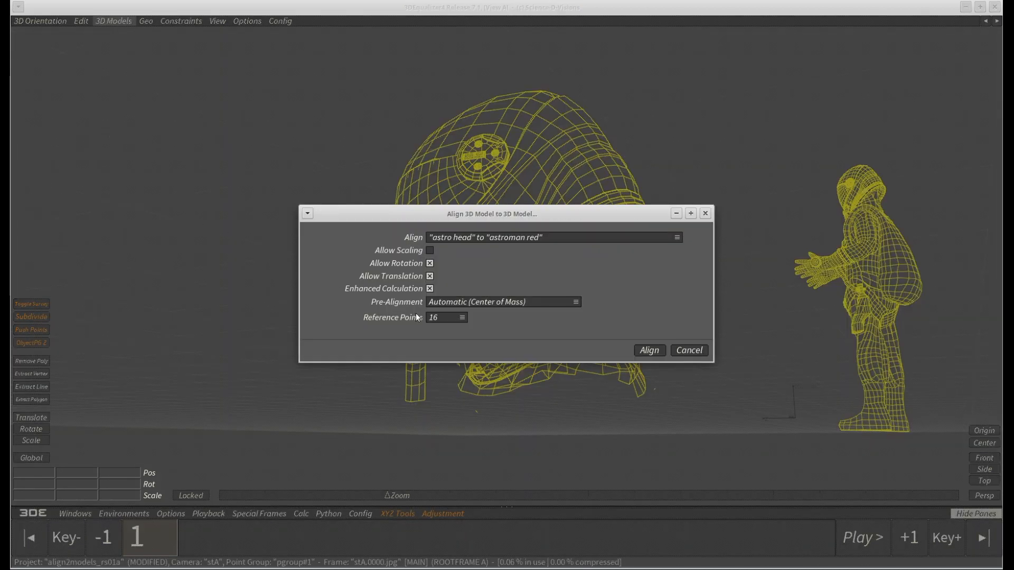
click(650, 350)
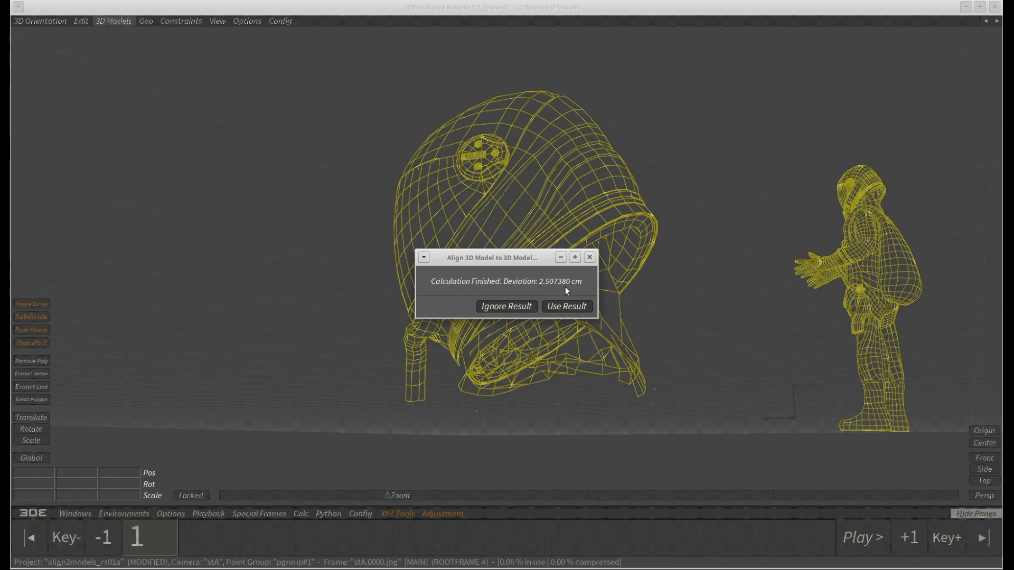
click(566, 307)
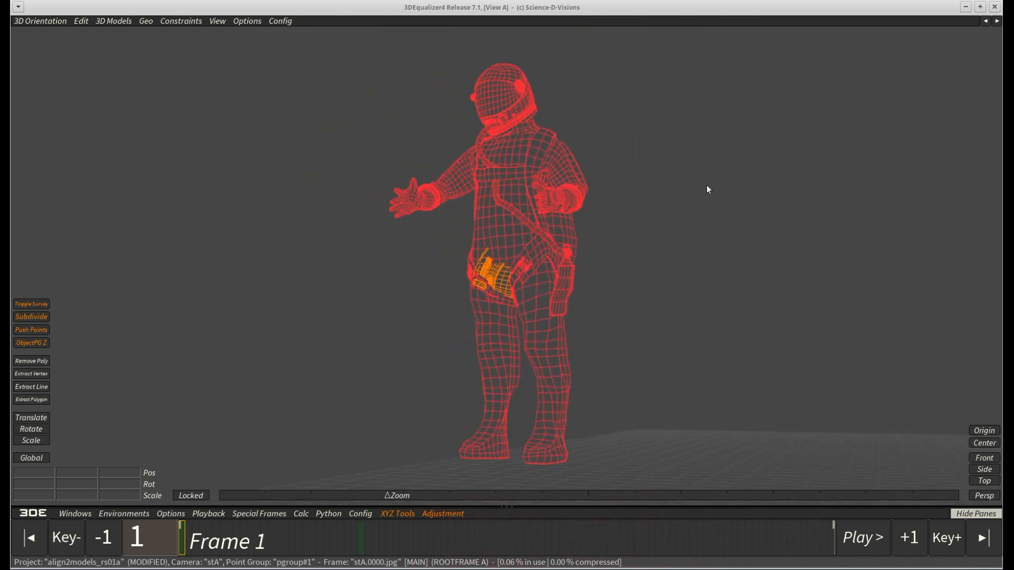
mouse_move(534, 77)
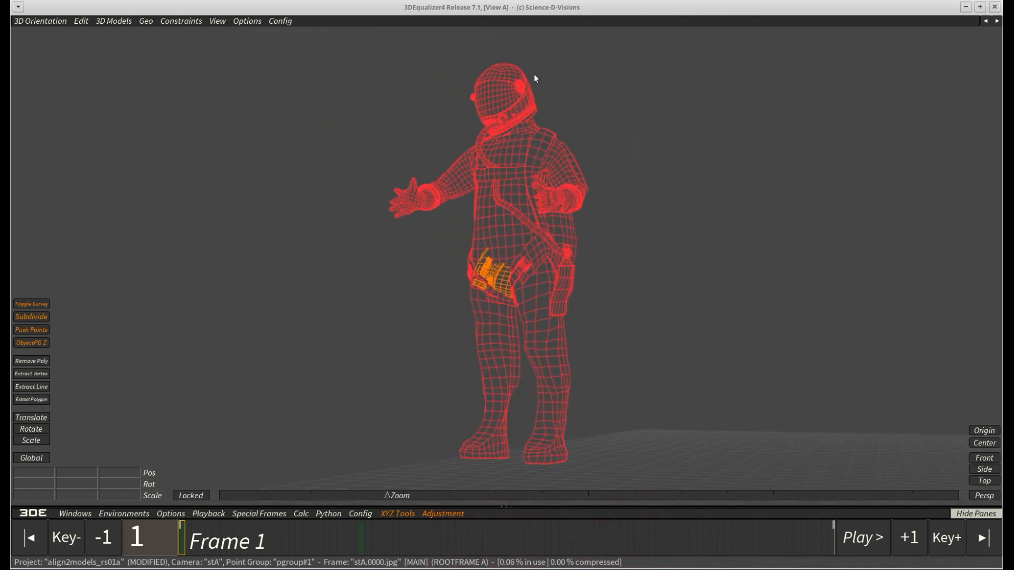
- Rotate the helmet manually with the gizmo until it roughly fits the astronaut's head
click(30, 418)
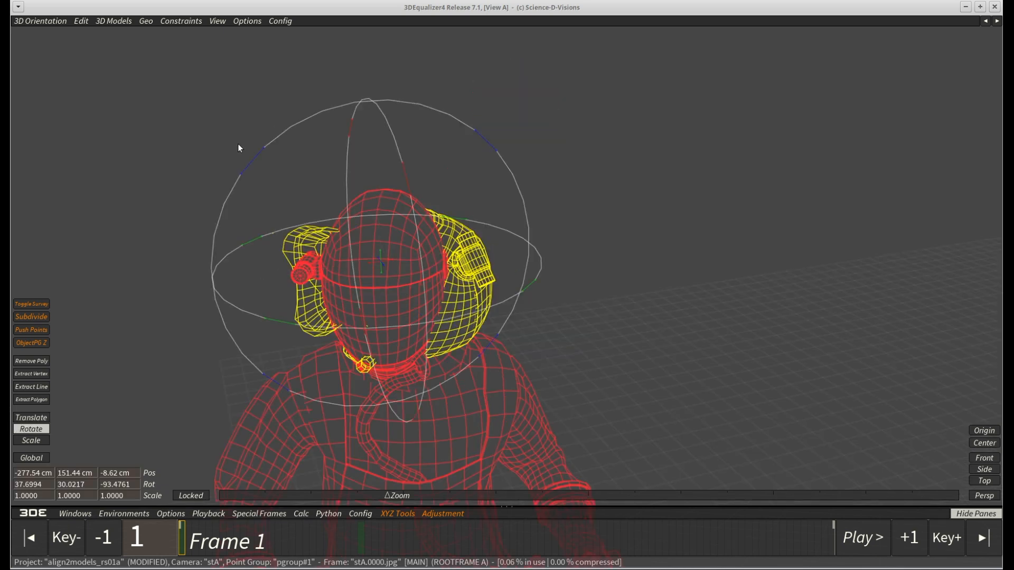
drag(239, 148, 516, 209)
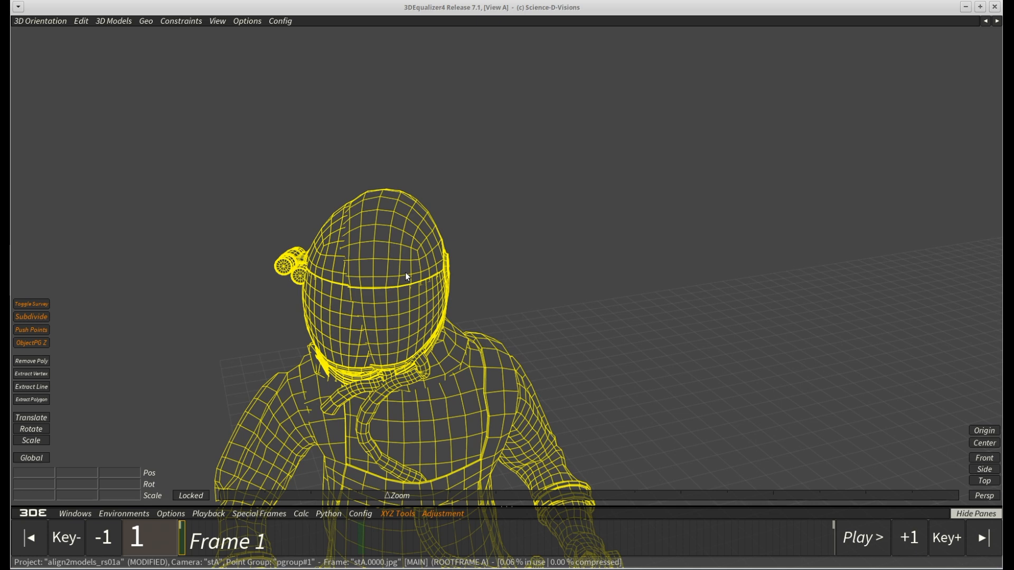
- Realign astro head to astroman red with User Defined pre-alignment, reaching 0.319895 cm deviation
click(113, 21)
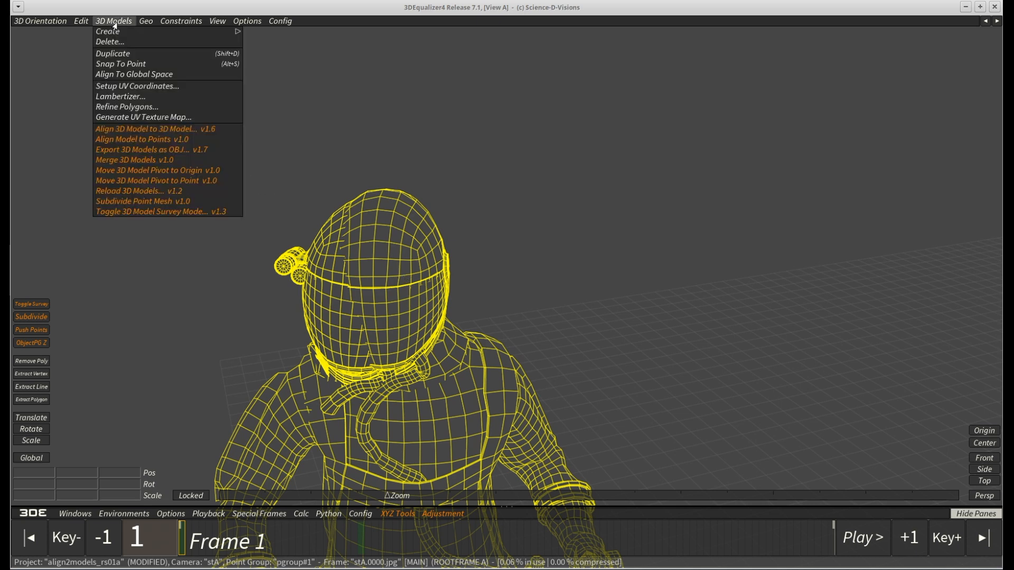
click(153, 129)
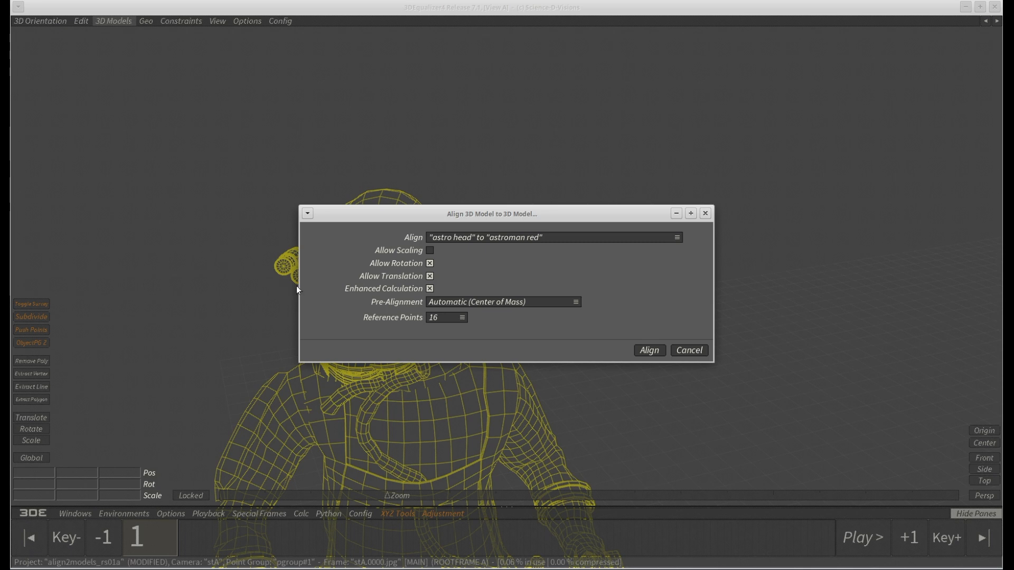
mouse_move(441, 293)
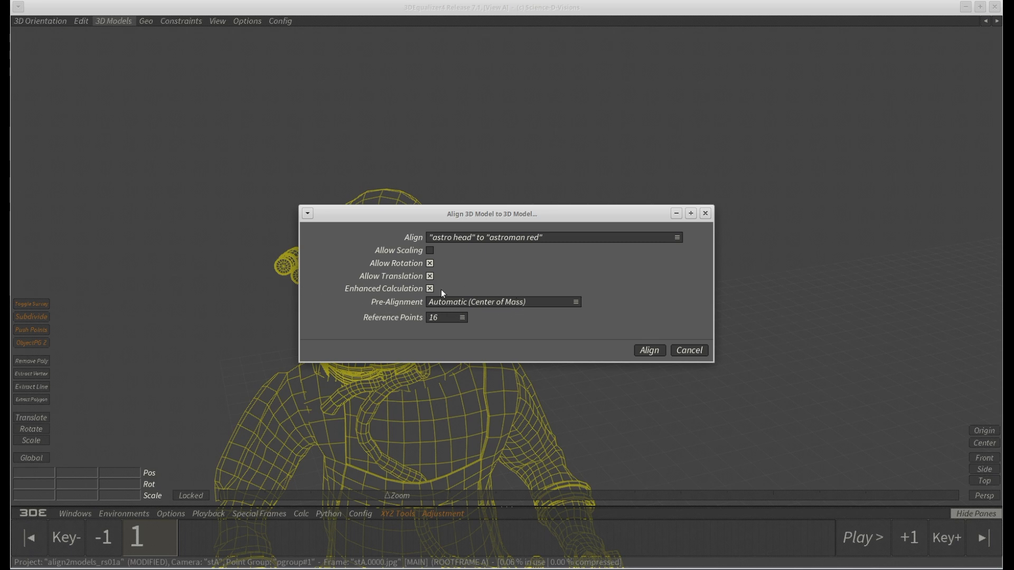
click(503, 301)
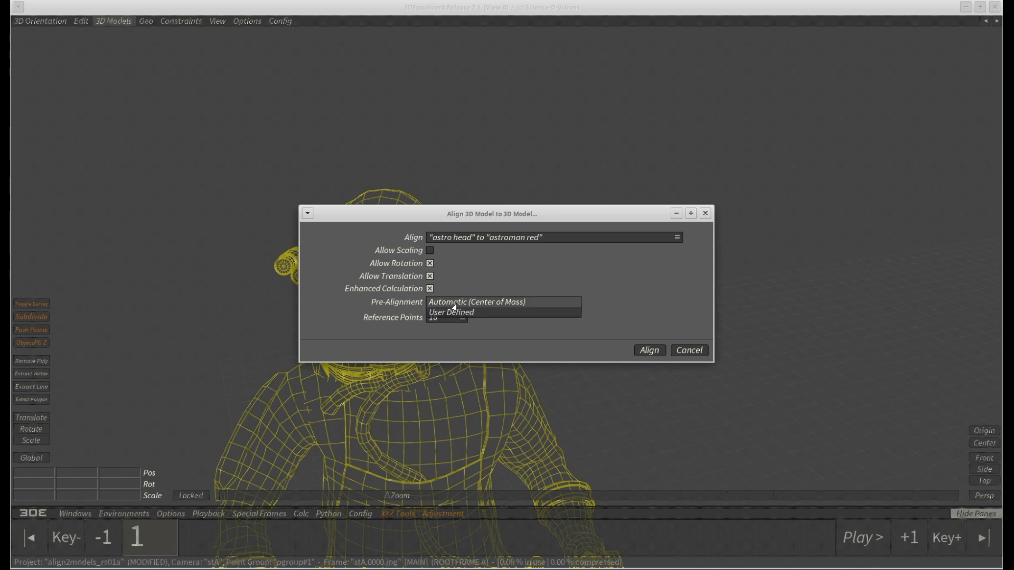
click(451, 313)
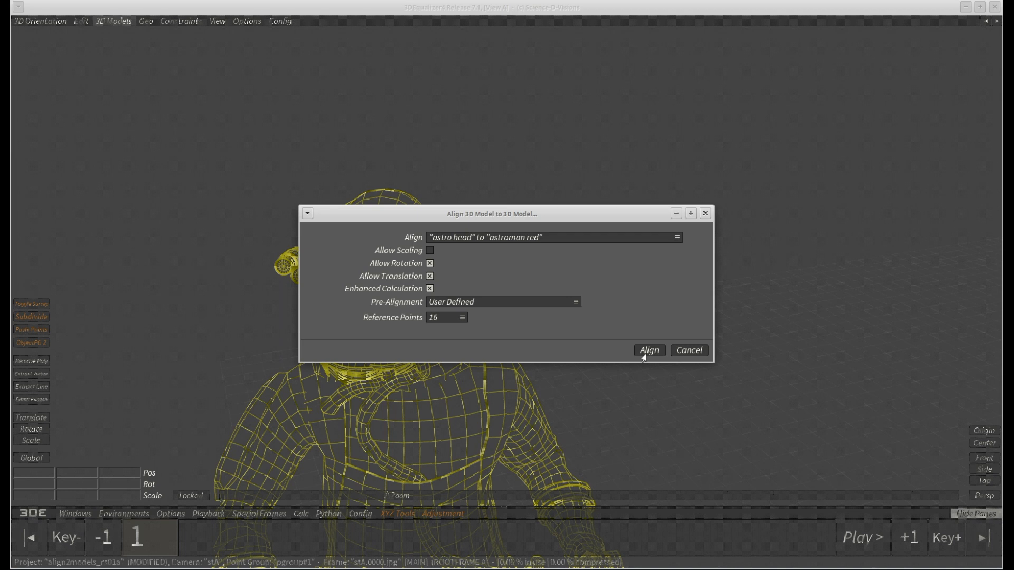
click(648, 349)
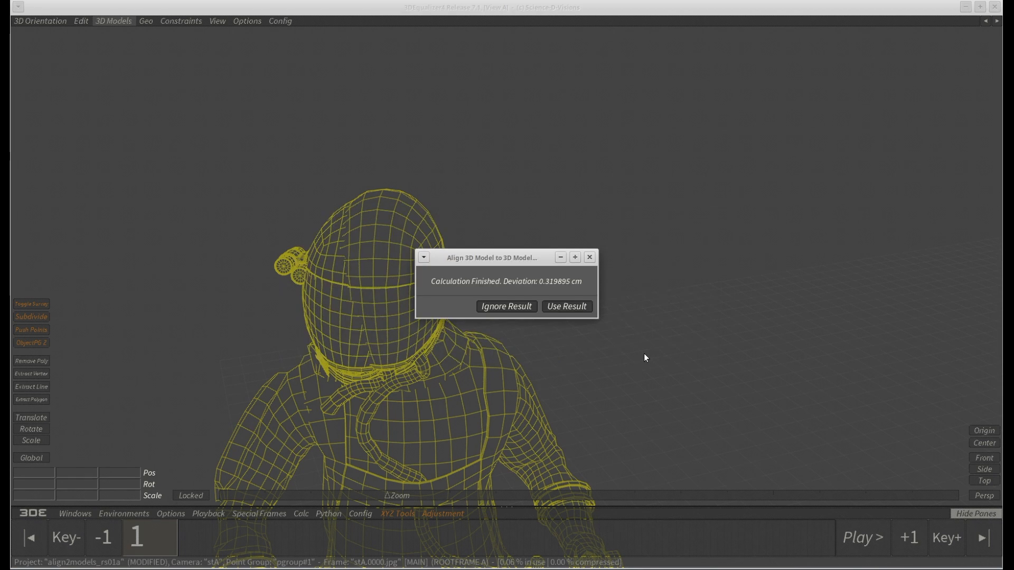
mouse_move(552, 277)
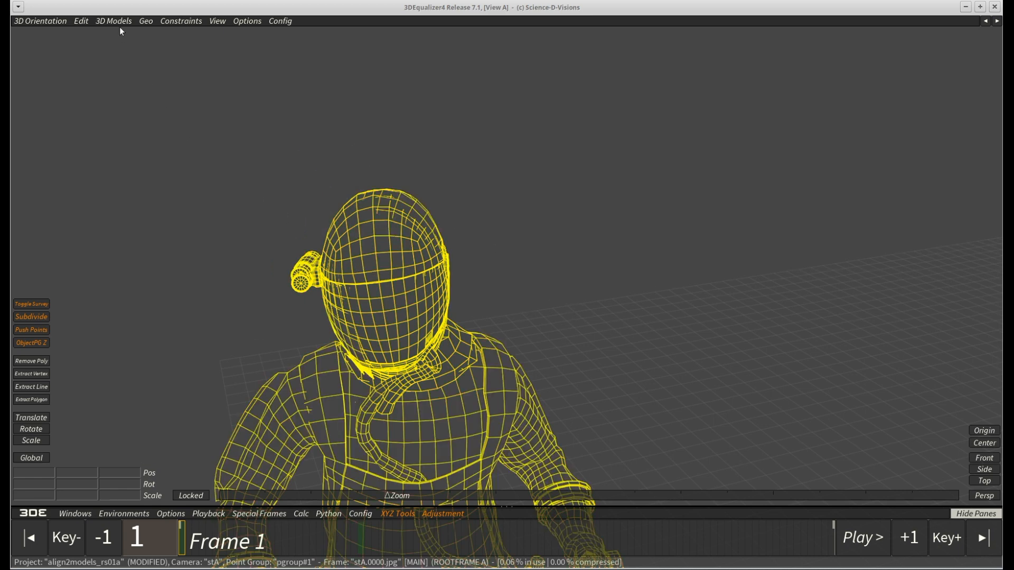
- Rerun the User Defined helmet alignment twice, reaching 0.001786 cm, and keep the result
click(113, 21)
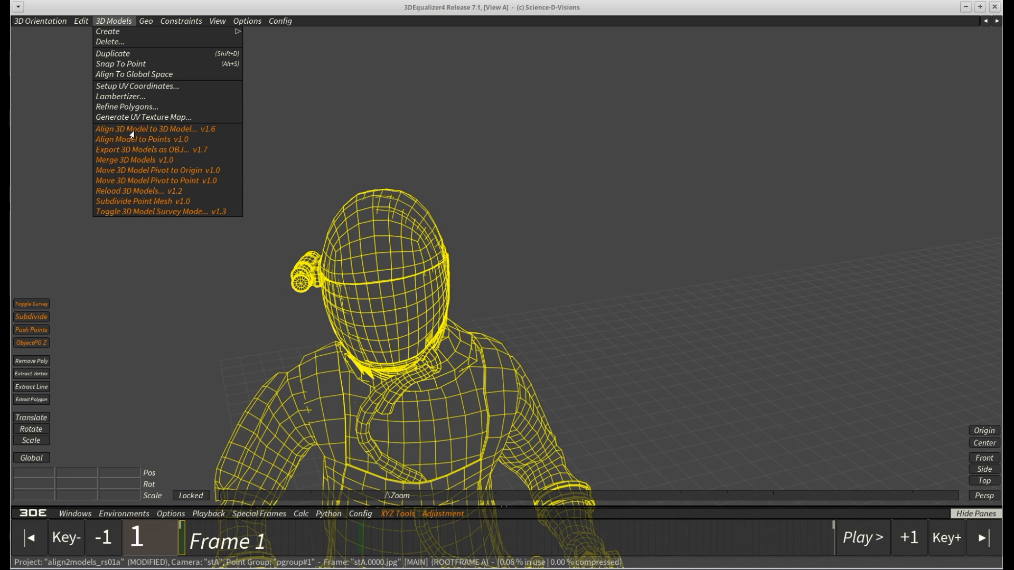
click(154, 129)
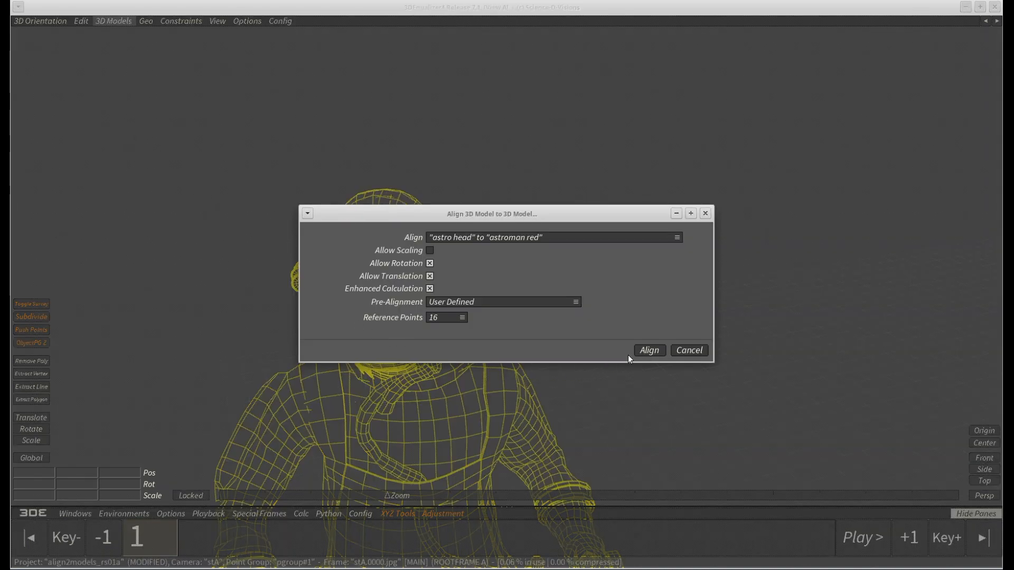
click(647, 349)
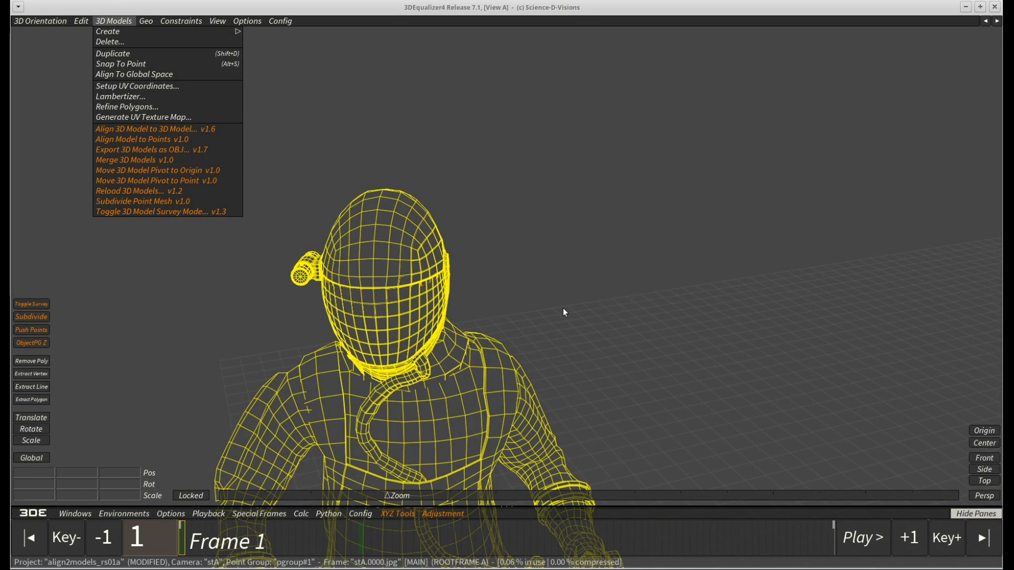
mouse_move(423, 201)
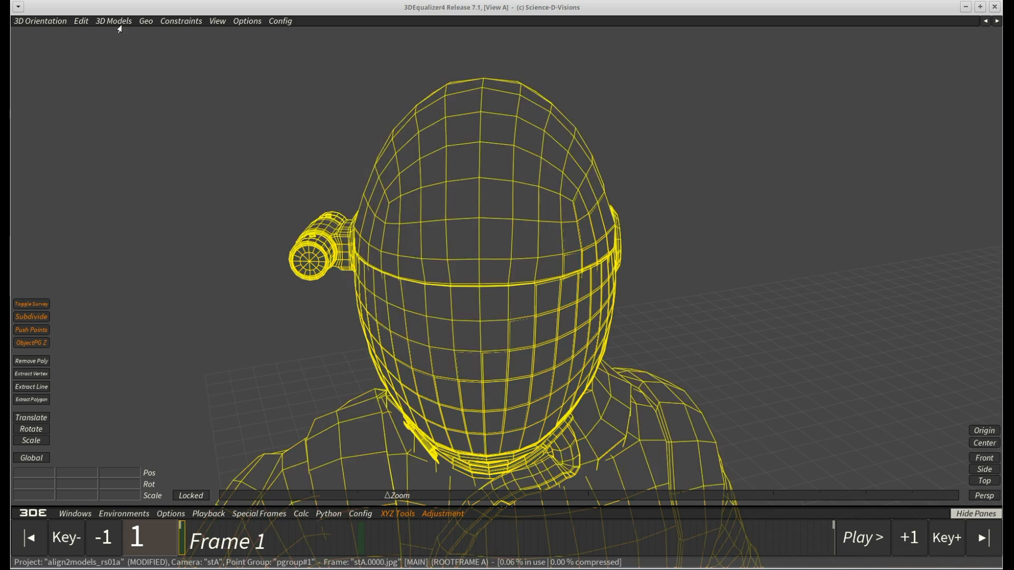
click(113, 21)
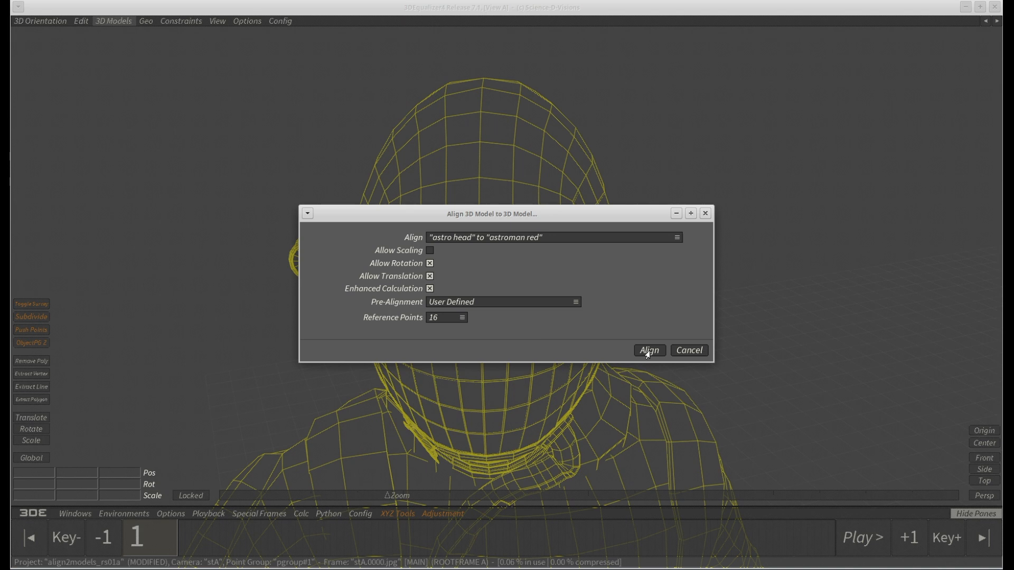
click(648, 349)
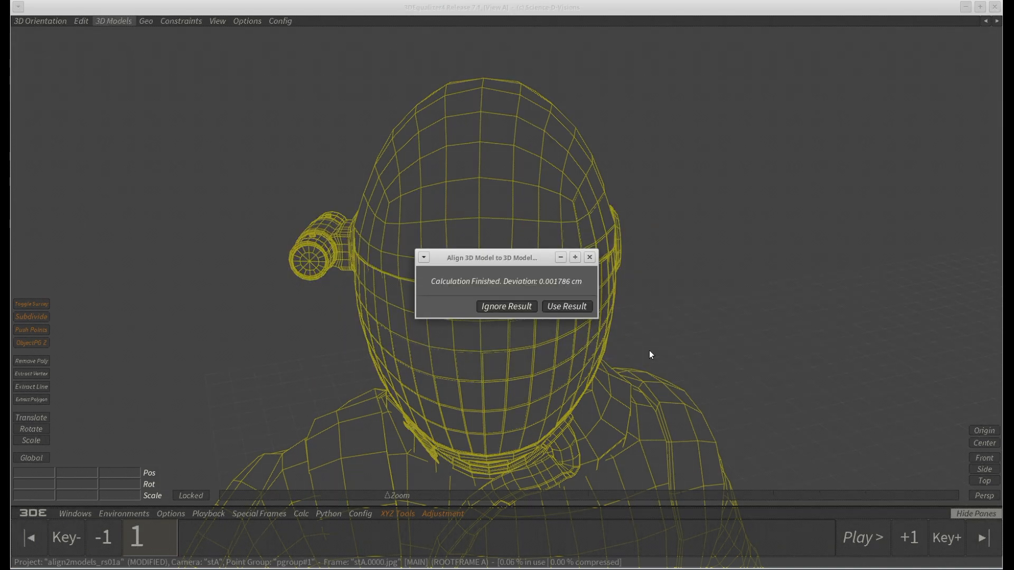
mouse_move(576, 292)
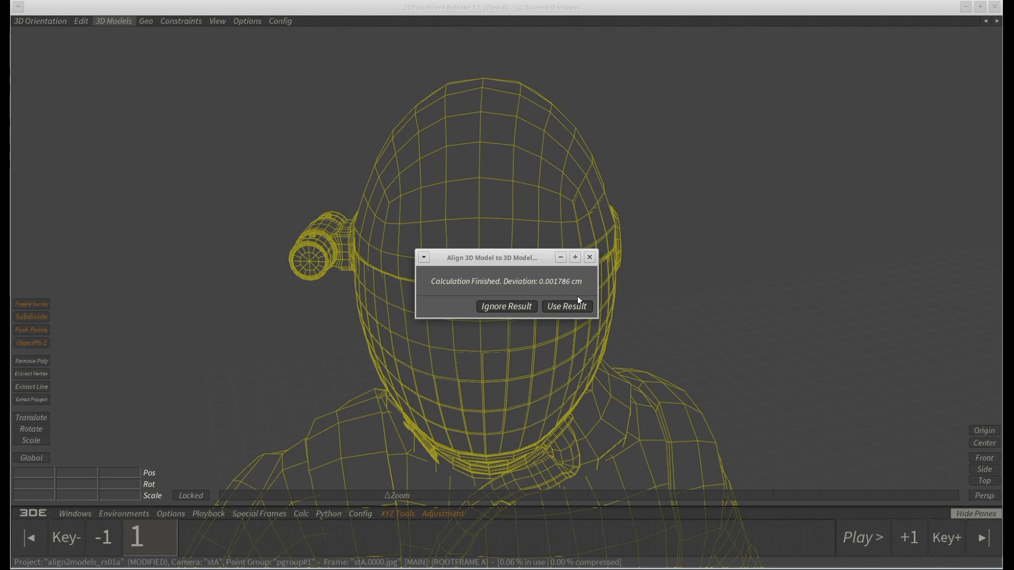
click(565, 306)
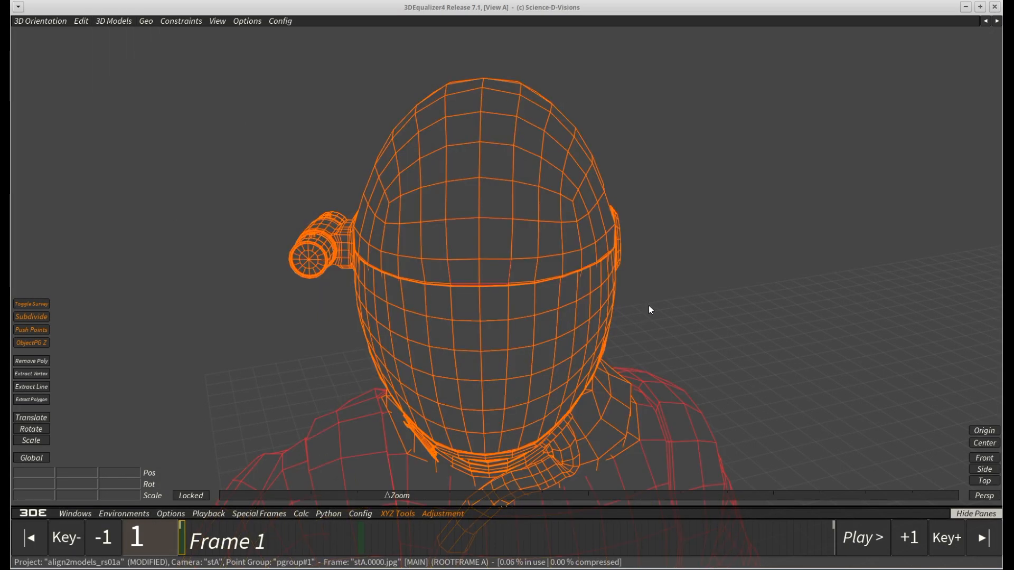
- Place the yellow helmet by hand onto the green astronaut's head and select both models
drag(650, 309, 619, 299)
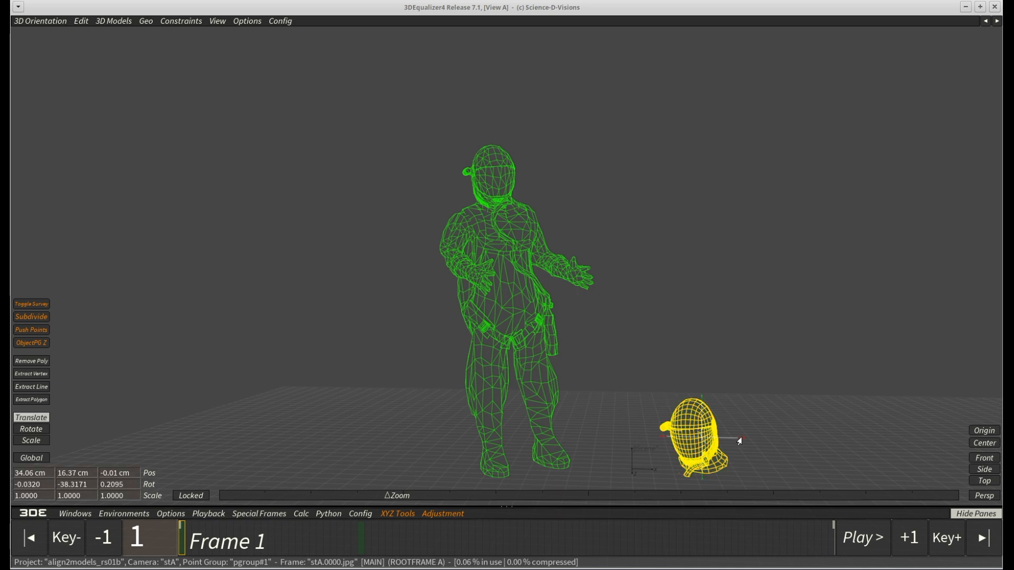
drag(695, 440, 508, 420)
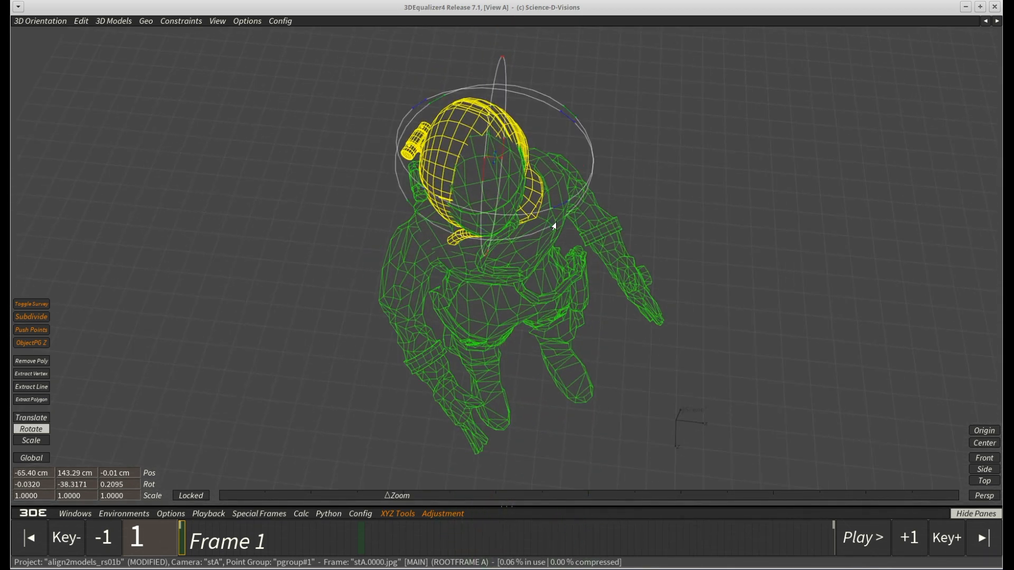
drag(552, 226, 603, 188)
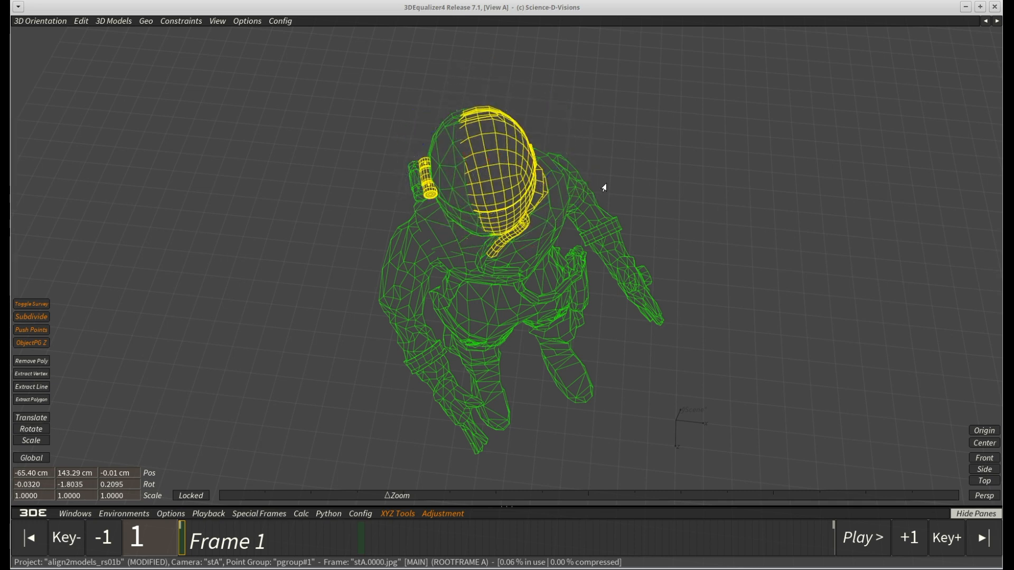
click(113, 21)
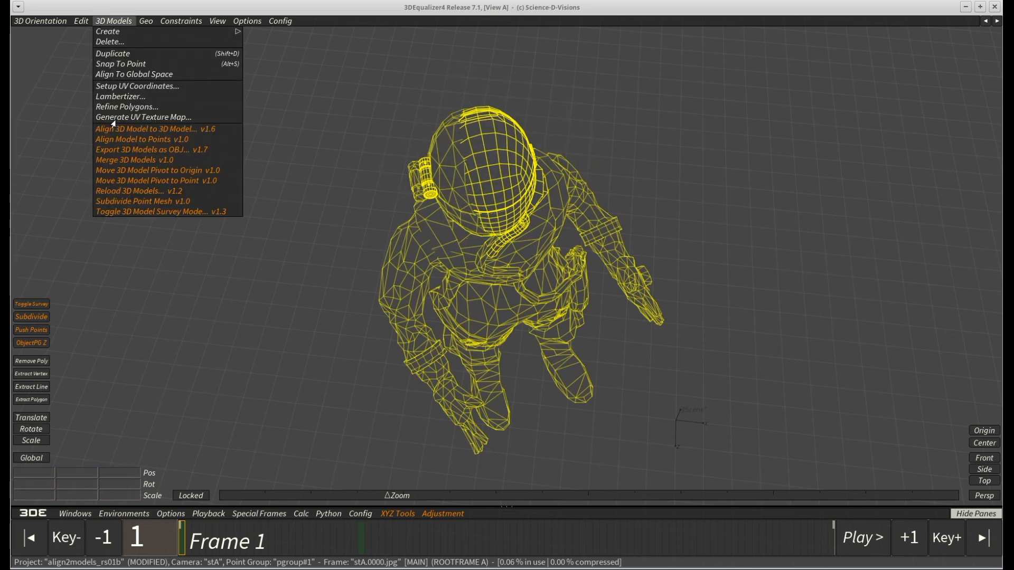
- Align astro head to astro lowpoly with User Defined pre-alignment and keep the 0.620521 cm result
click(151, 129)
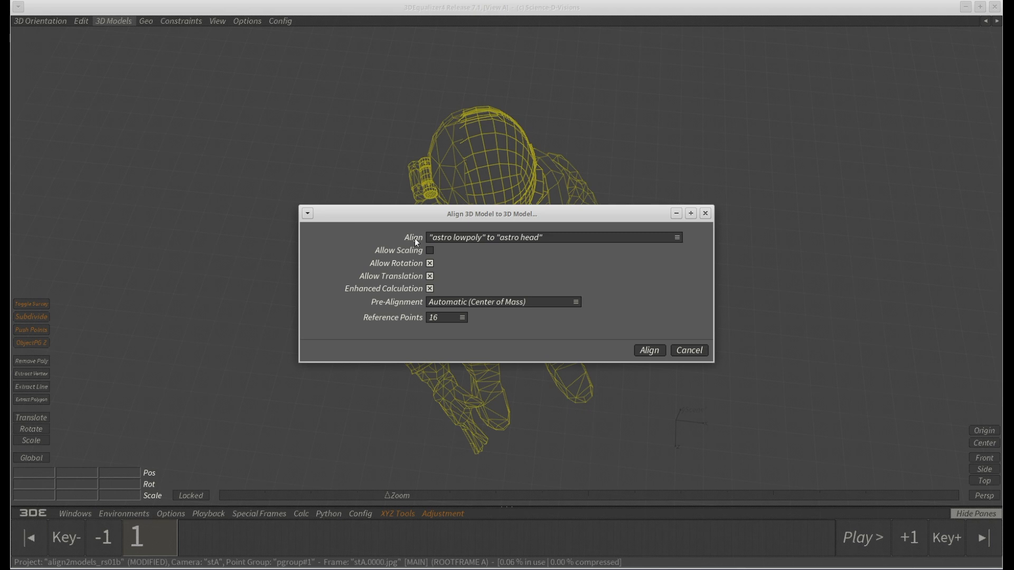
click(552, 237)
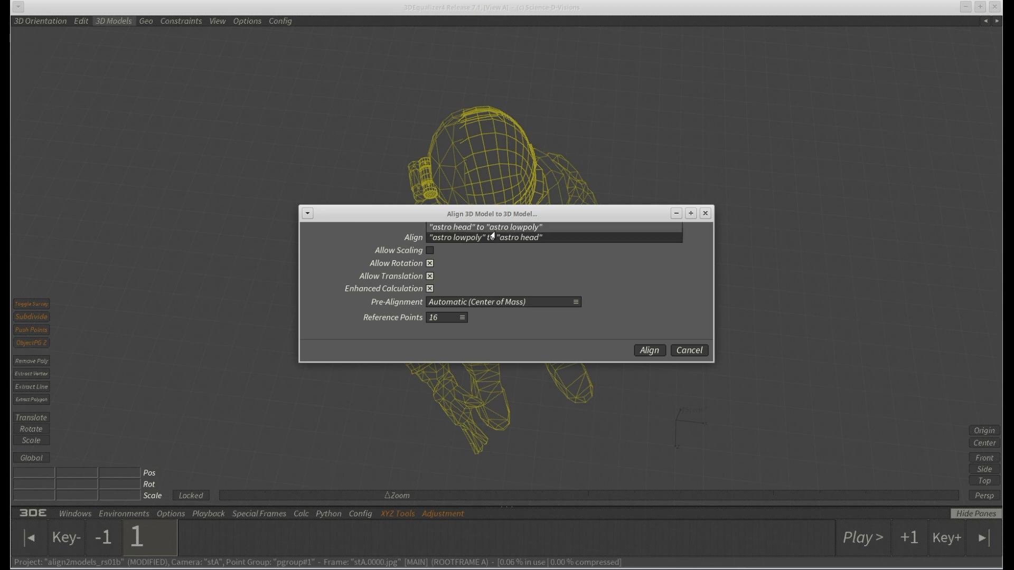
click(503, 302)
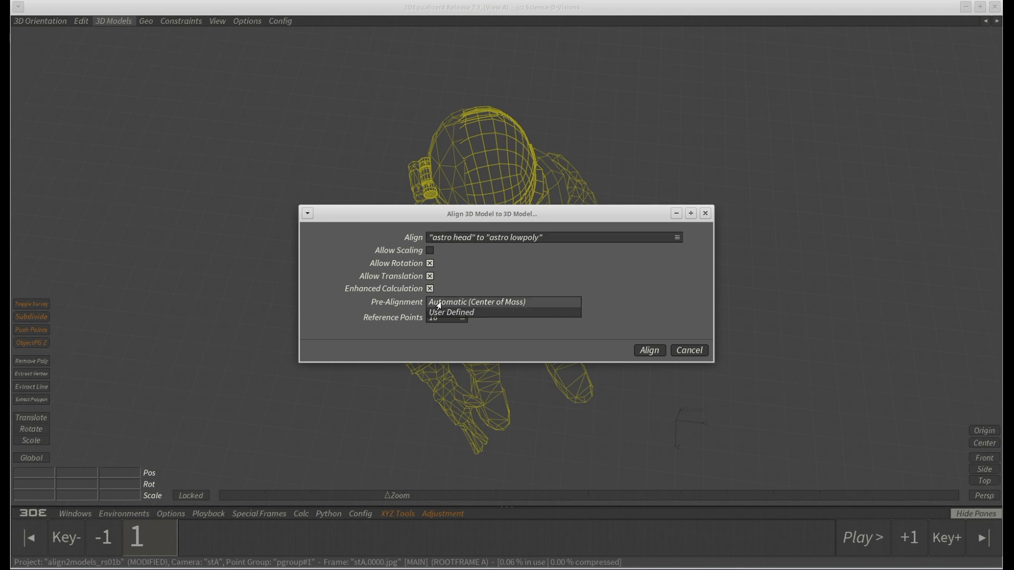
click(452, 312)
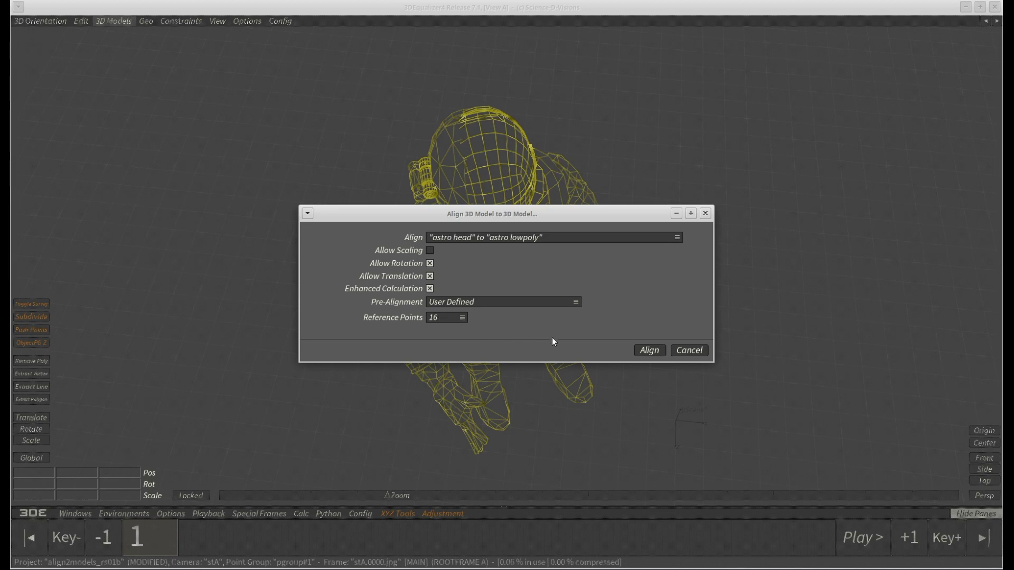
click(648, 350)
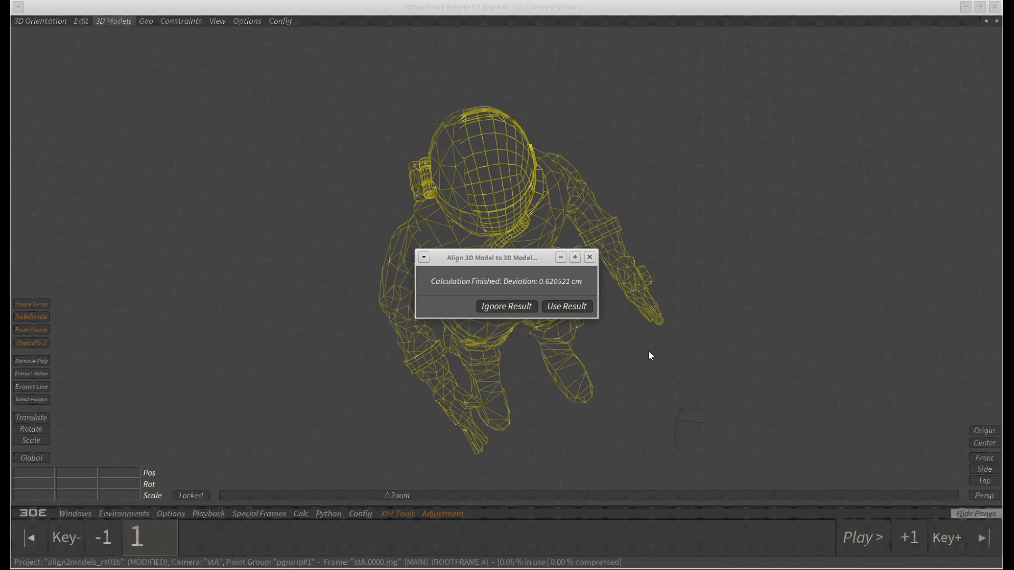
mouse_move(586, 283)
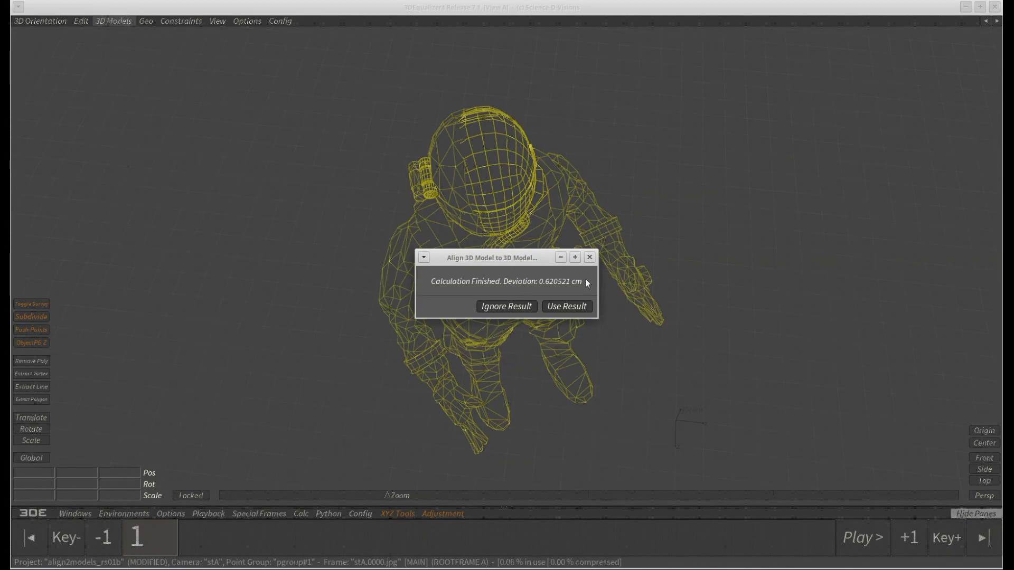
click(113, 21)
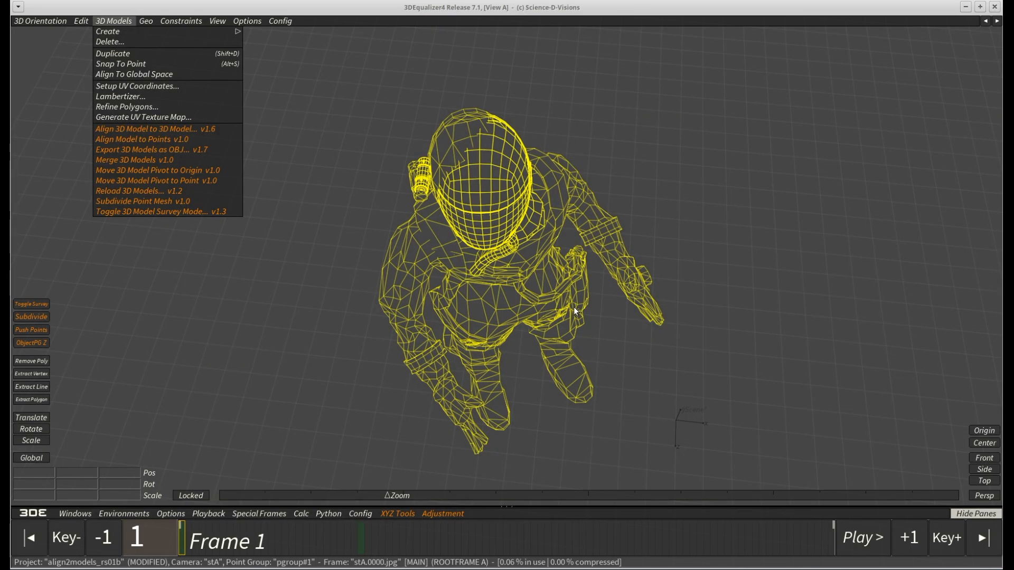
mouse_move(310, 199)
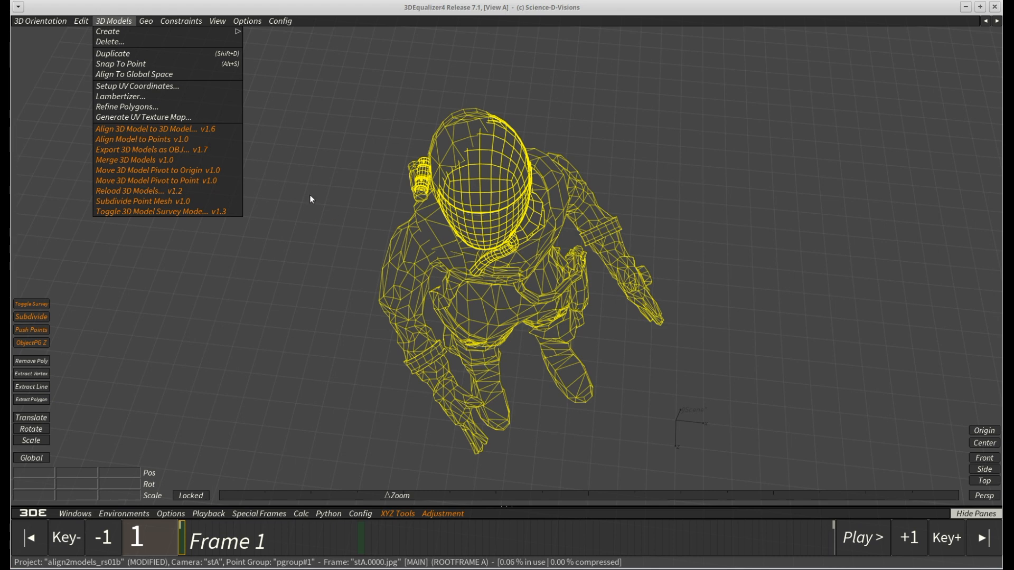
- Re-run the astro head to astro lowpoly alignment with 128 reference points for a tight helmet fit
click(155, 129)
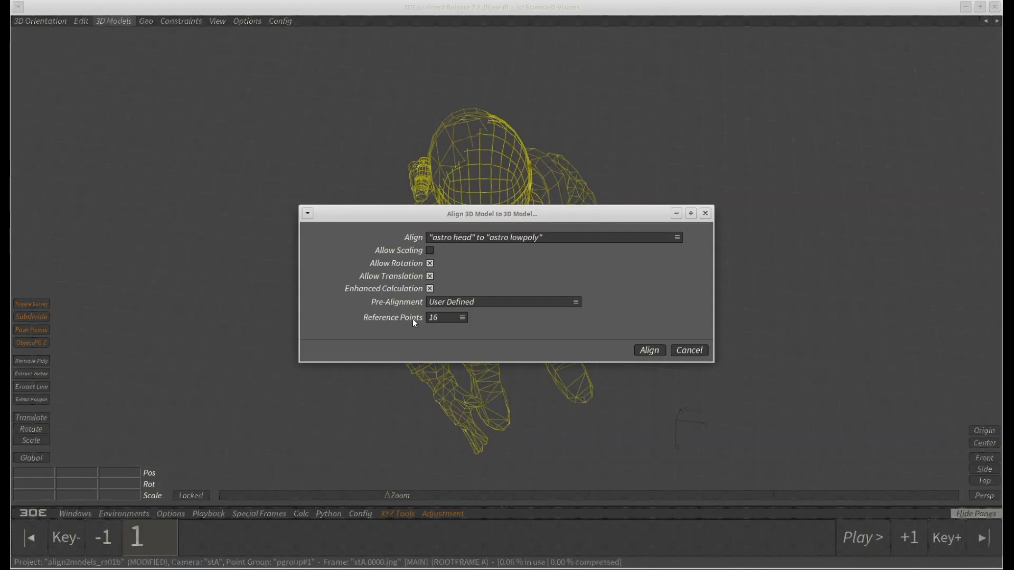
mouse_move(472, 323)
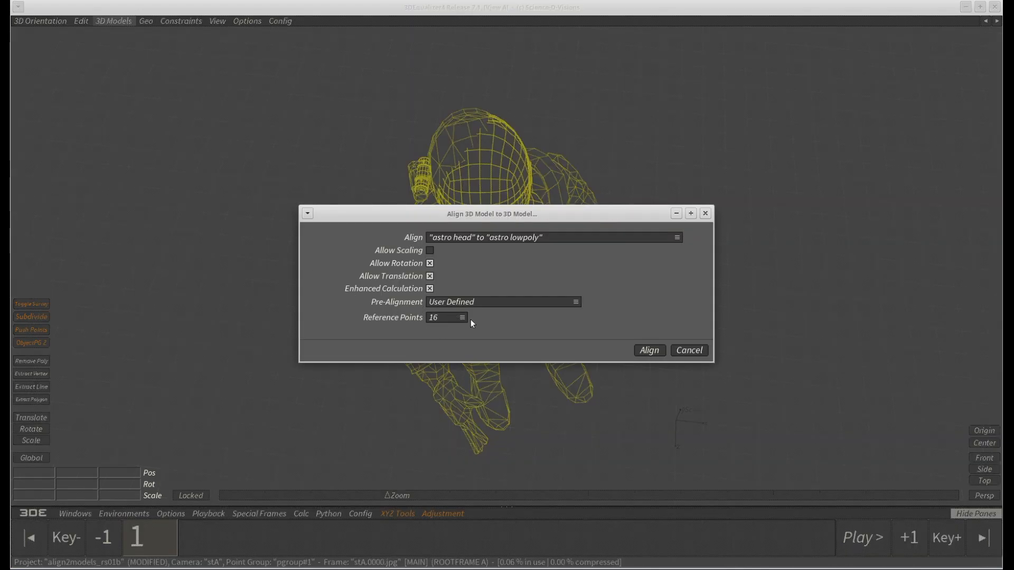
click(444, 318)
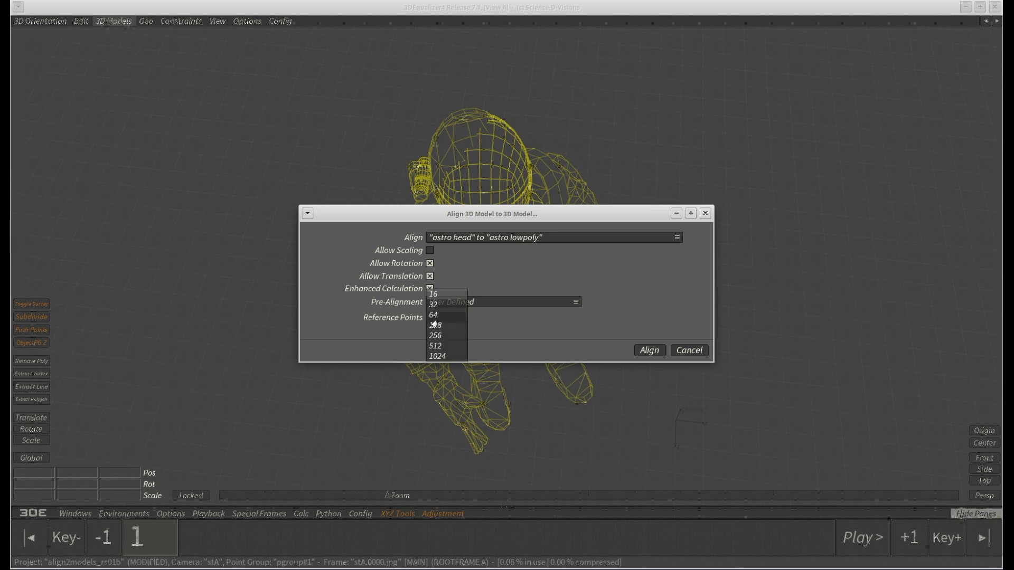
click(434, 325)
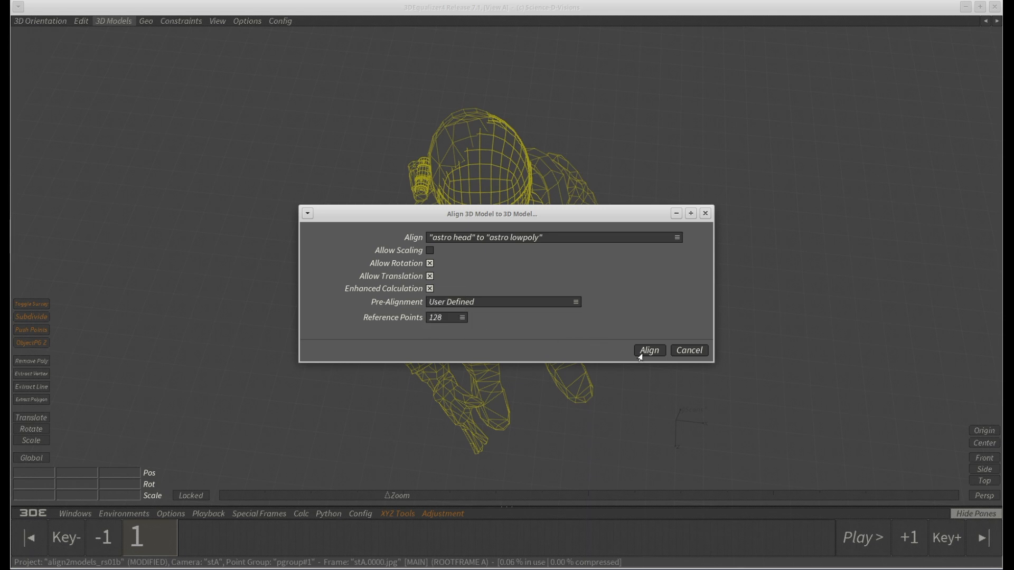
click(648, 349)
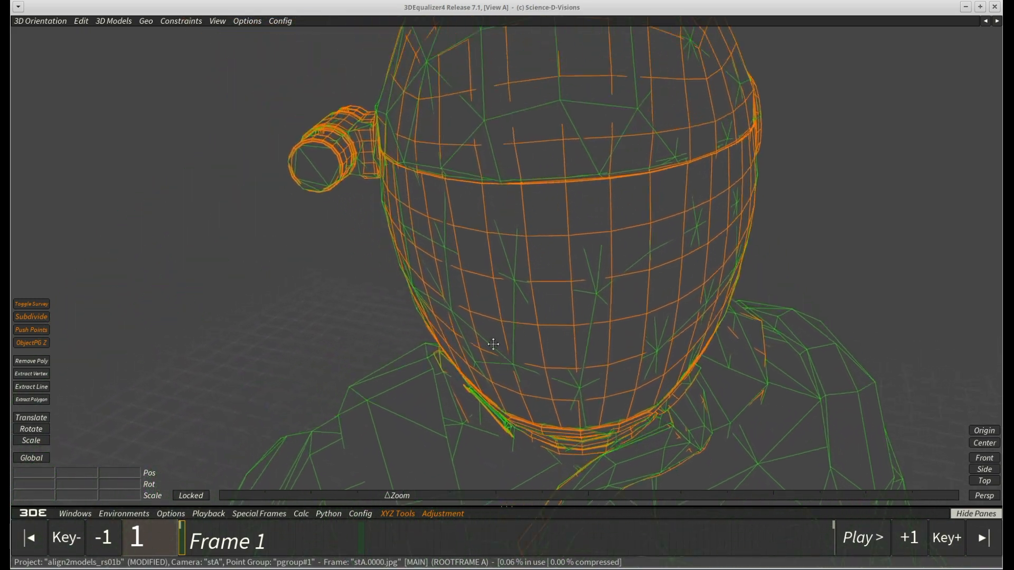
- Orbit the view to check the aligned helmet from behind
drag(493, 344, 593, 363)
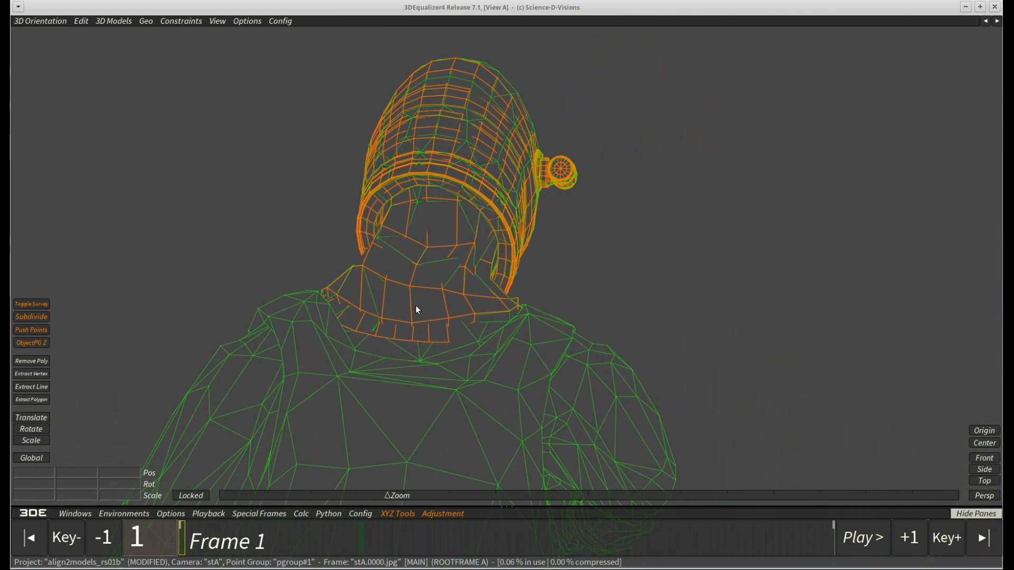
mouse_move(327, 298)
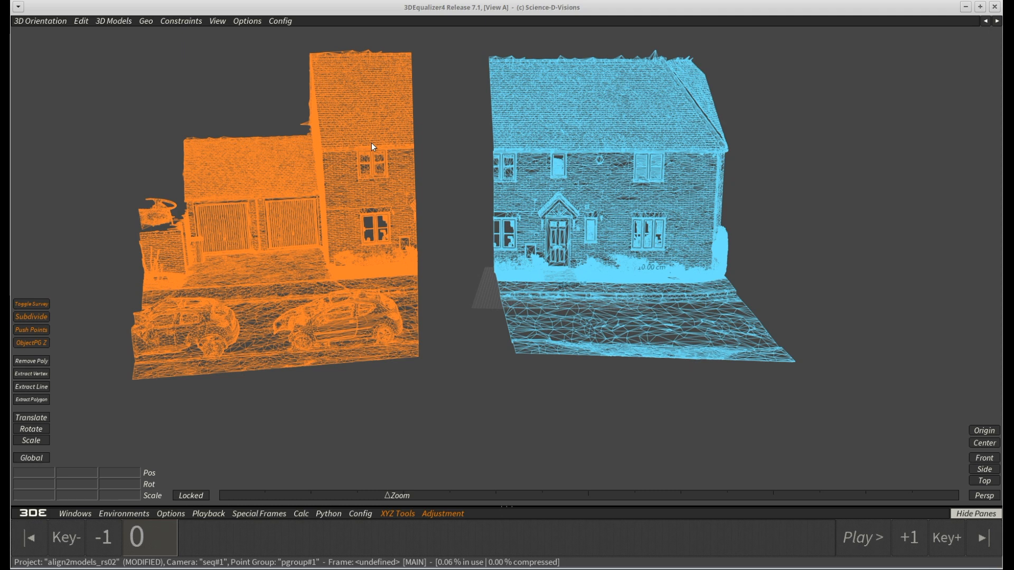
- Select the left house scan placed beside the right one and bring up the 3D Models commands
click(31, 417)
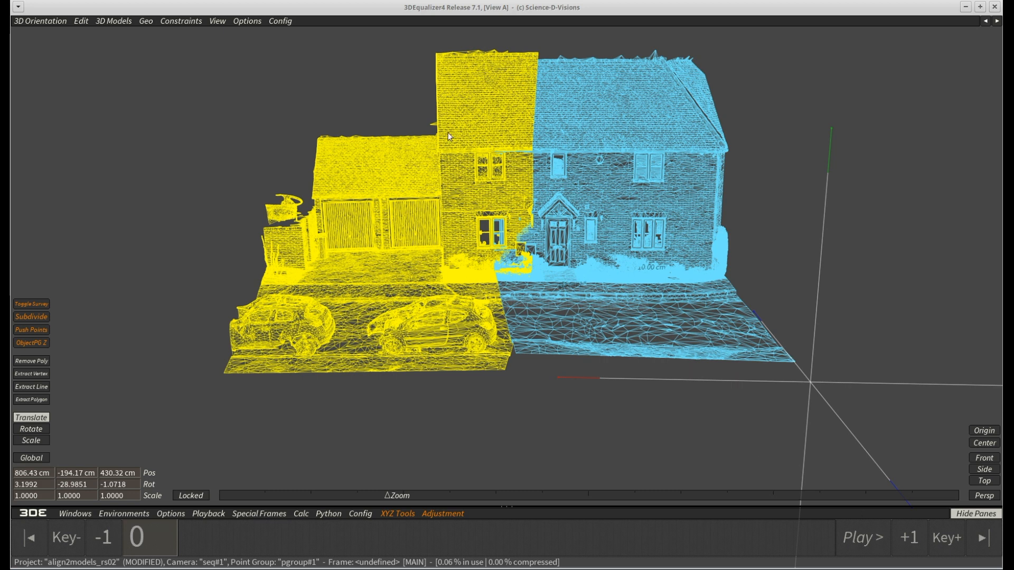
click(113, 21)
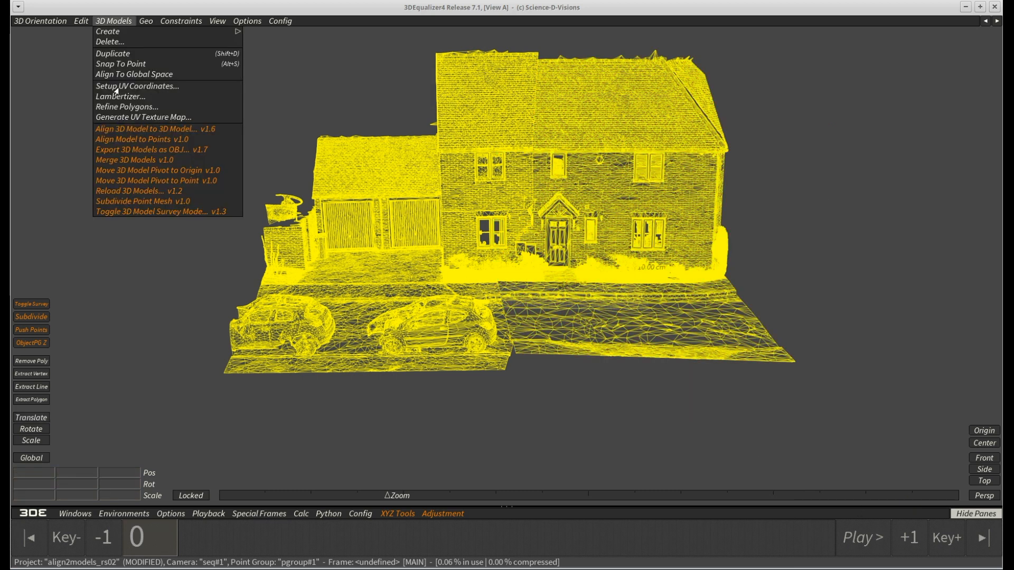
- Align home_left to home_right with User Defined pre-alignment and keep the 3.058398 cm result
click(154, 129)
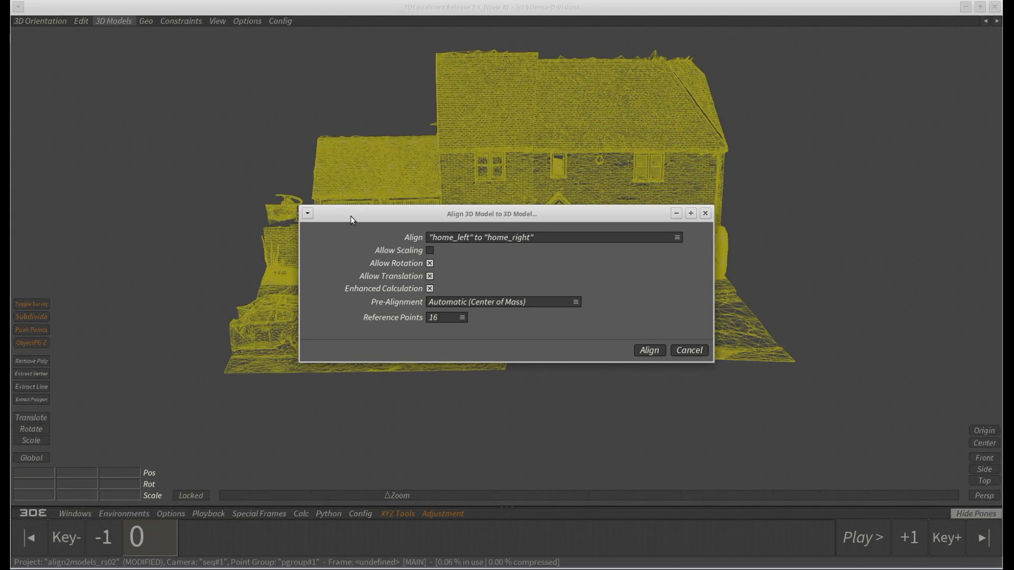
mouse_move(430, 307)
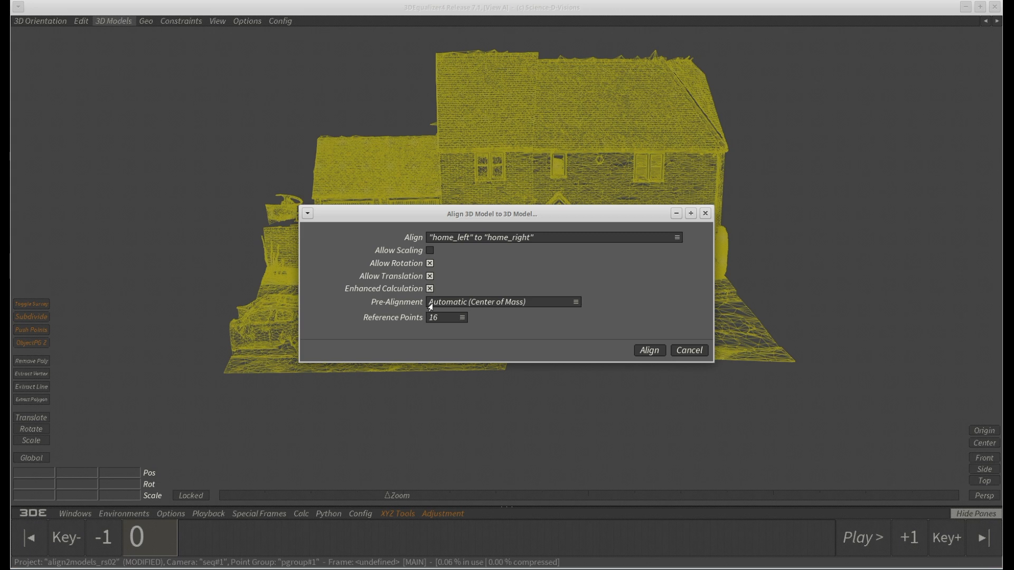
click(503, 302)
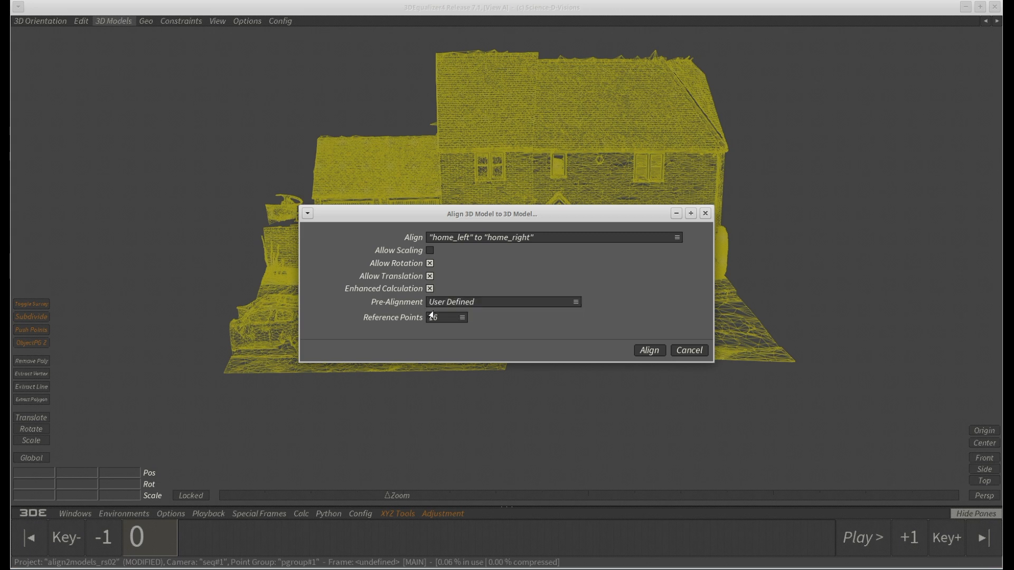
click(649, 350)
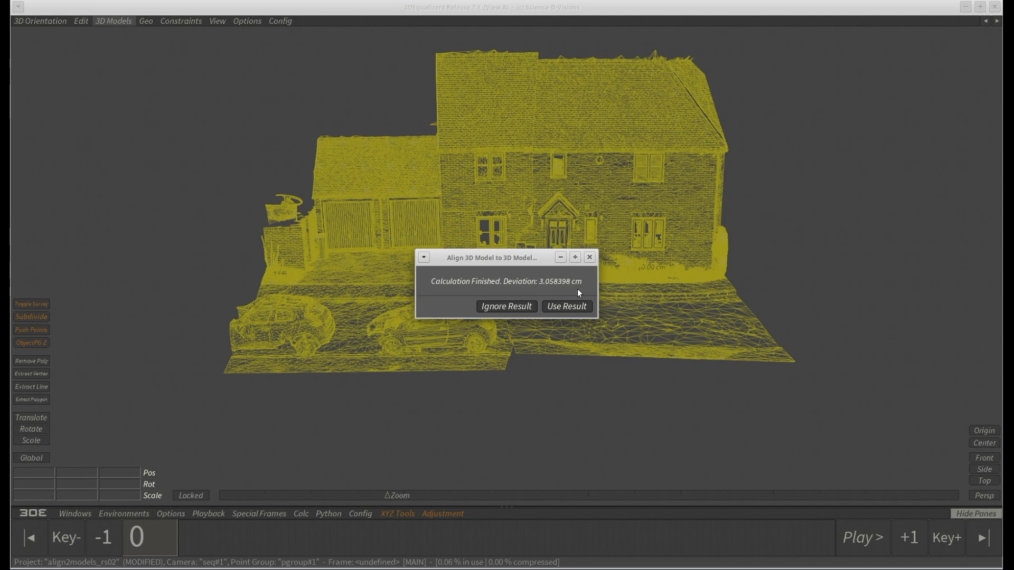
click(113, 21)
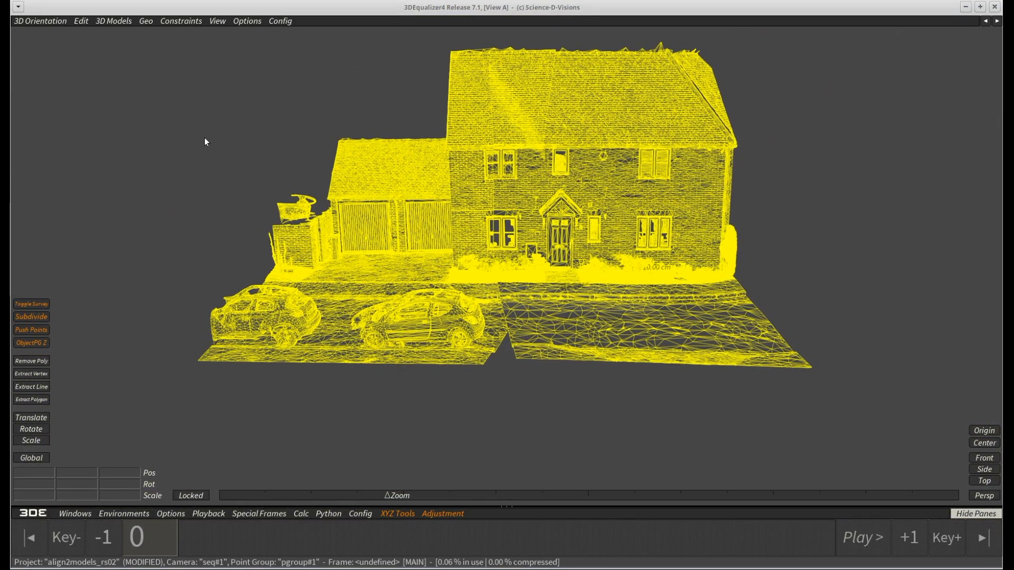
click(113, 21)
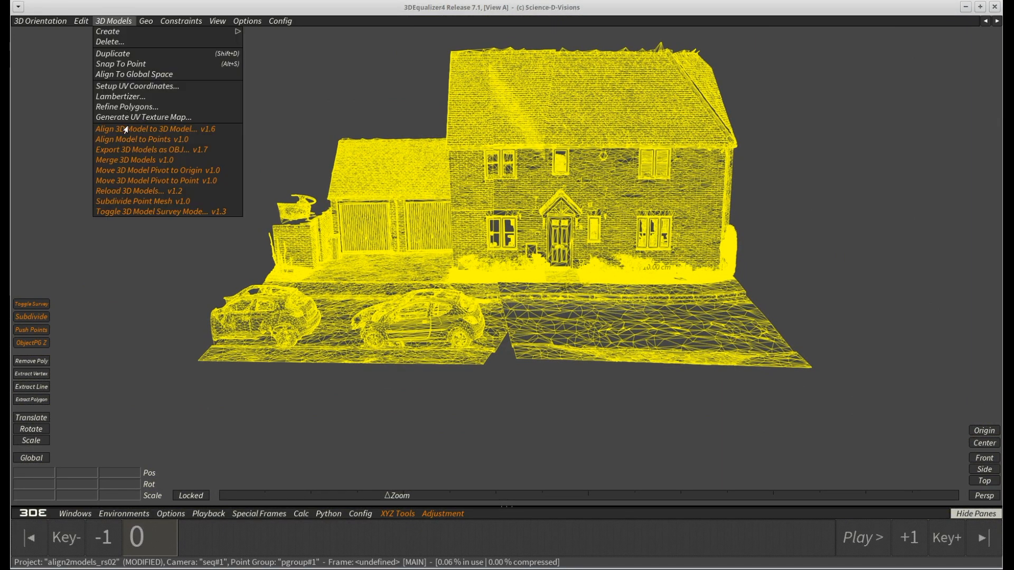
- Re-align home_left to home_right with 128 reference points and keep the 0.077547 cm result
click(154, 128)
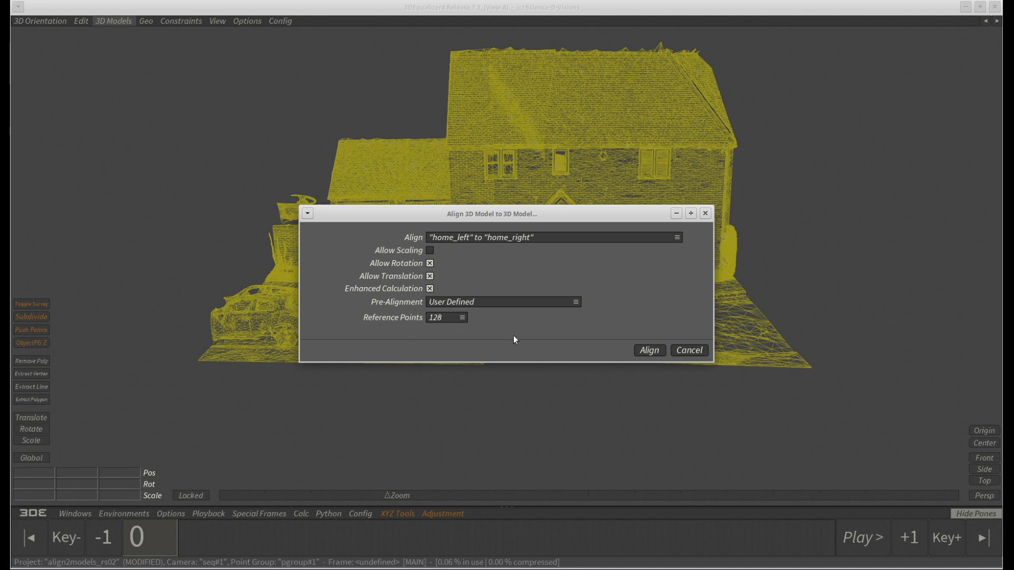
click(647, 350)
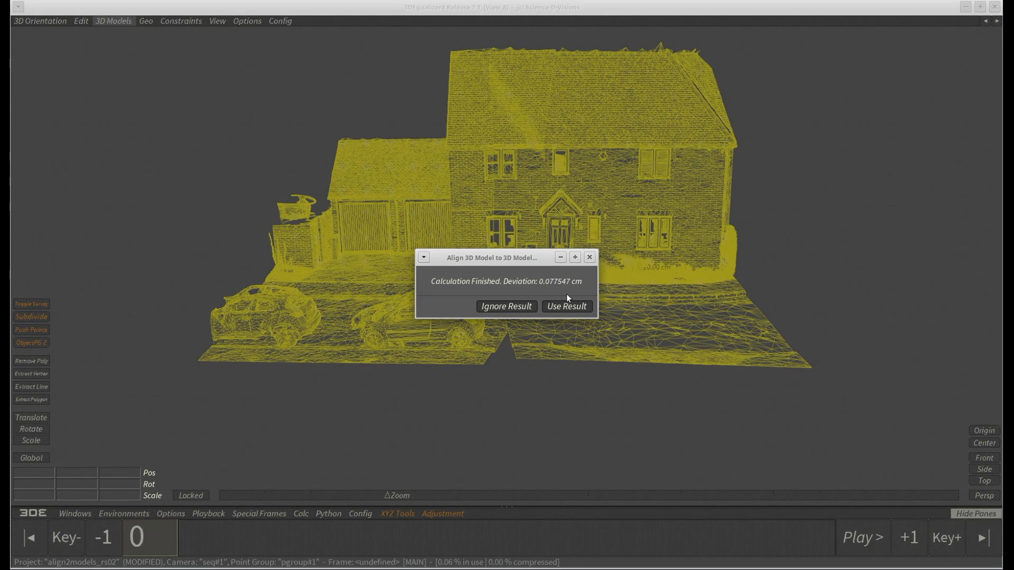
click(566, 306)
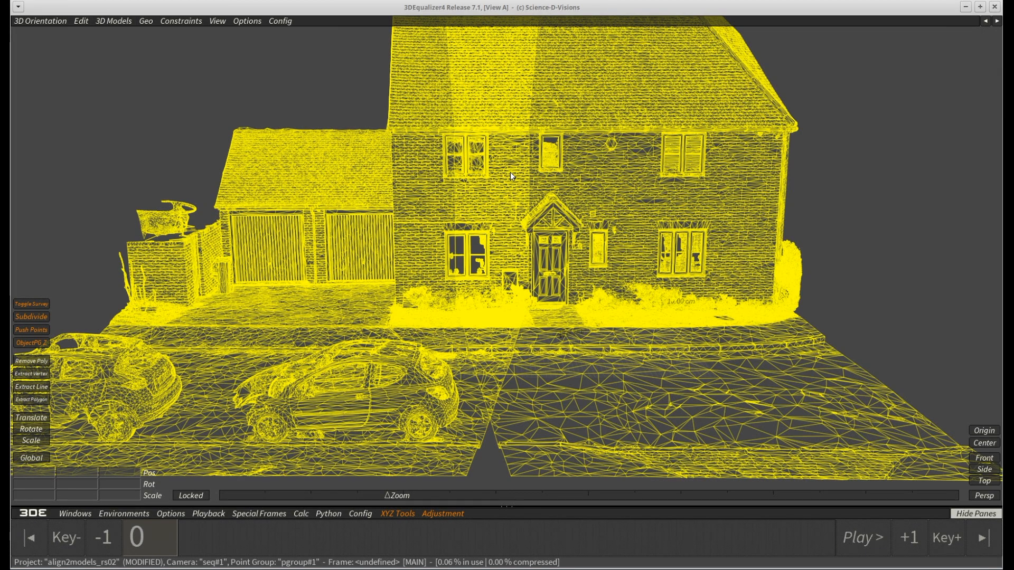